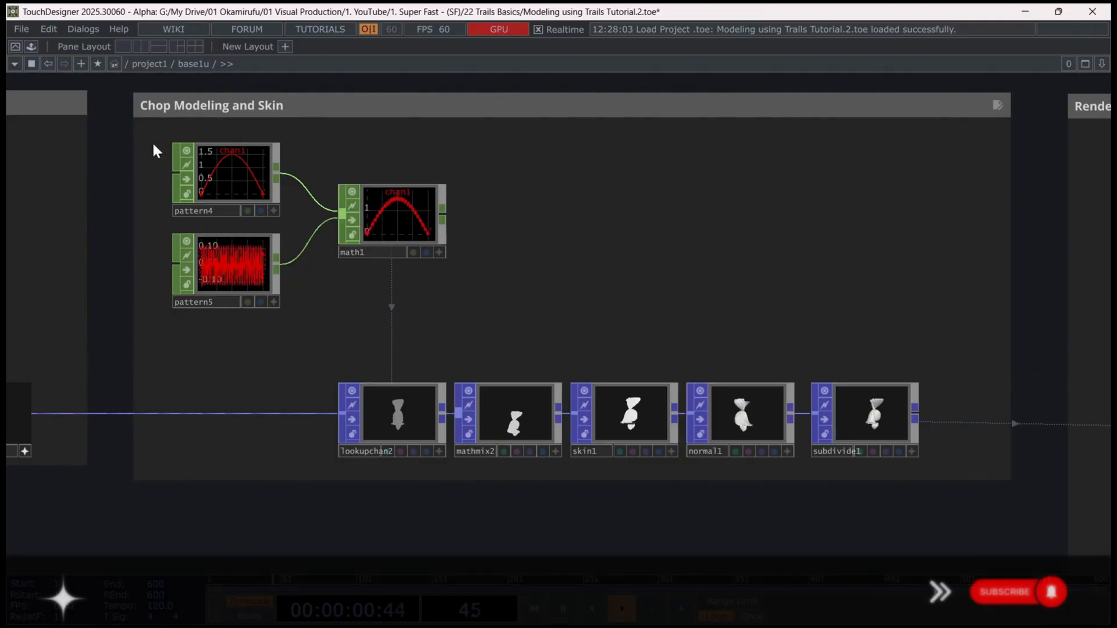
# Step: Look over the community About info, then open the Classroom listing of four courses
pyautogui.click(225, 269)
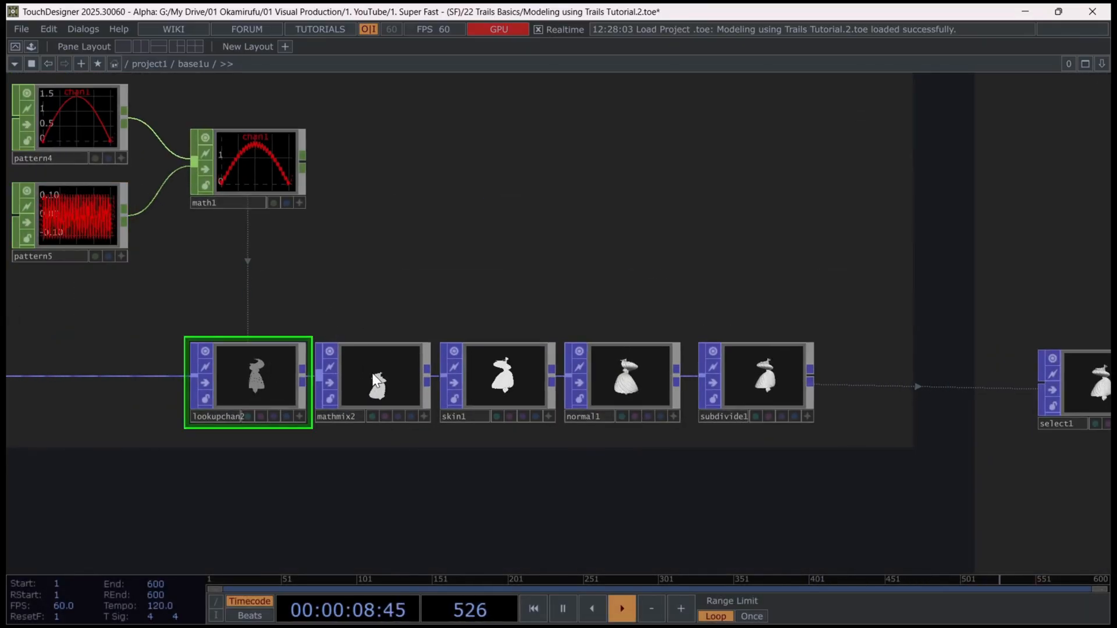
pyautogui.click(375, 378)
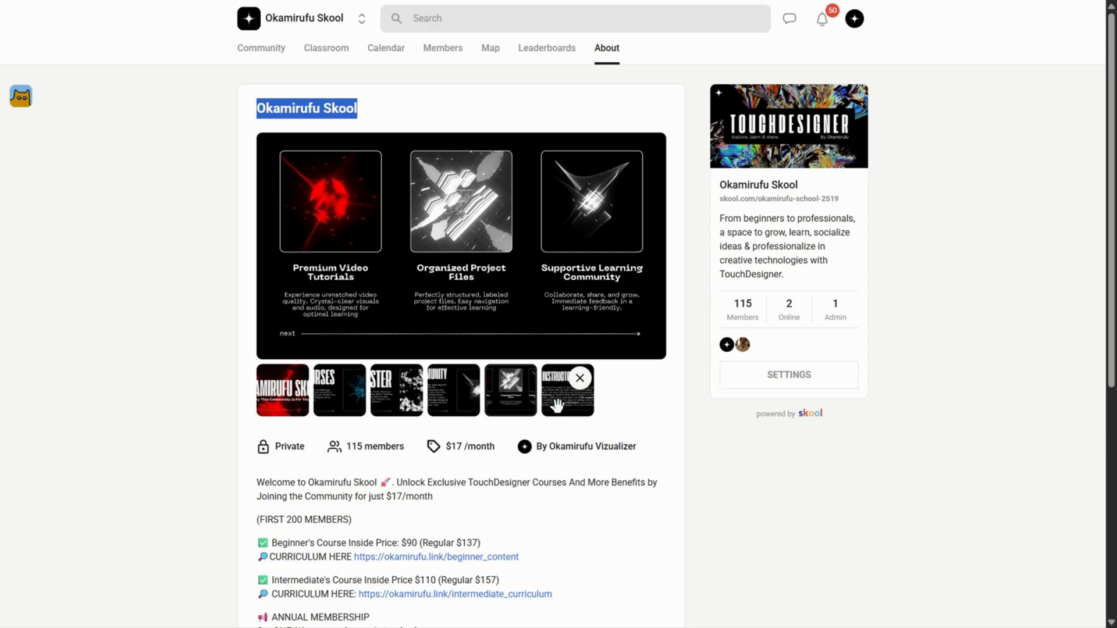
pyautogui.click(567, 390)
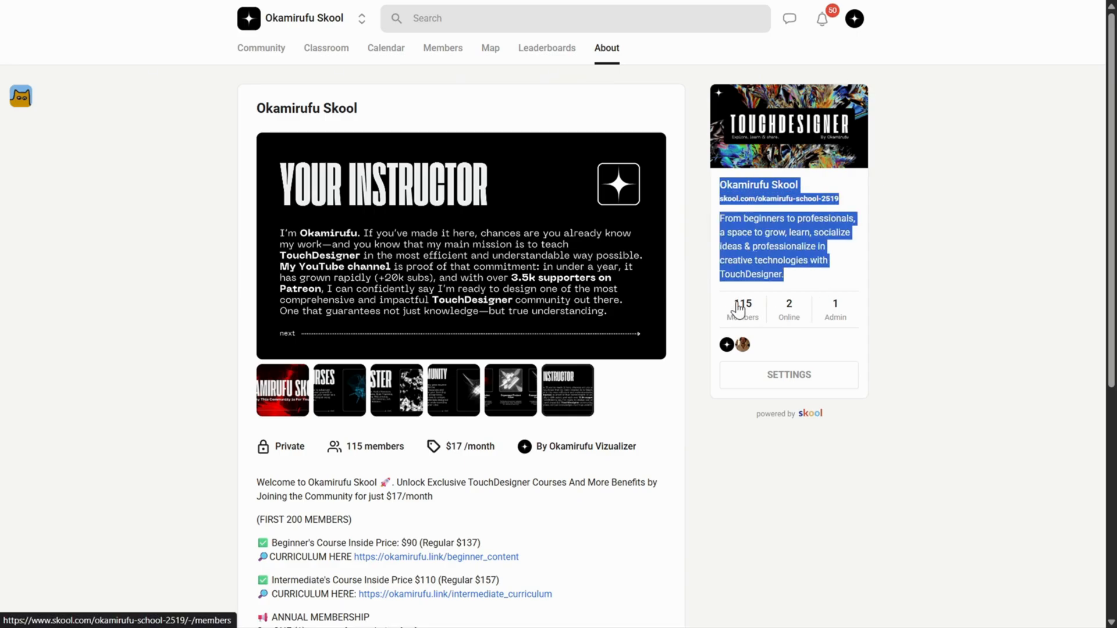
pyautogui.click(330, 48)
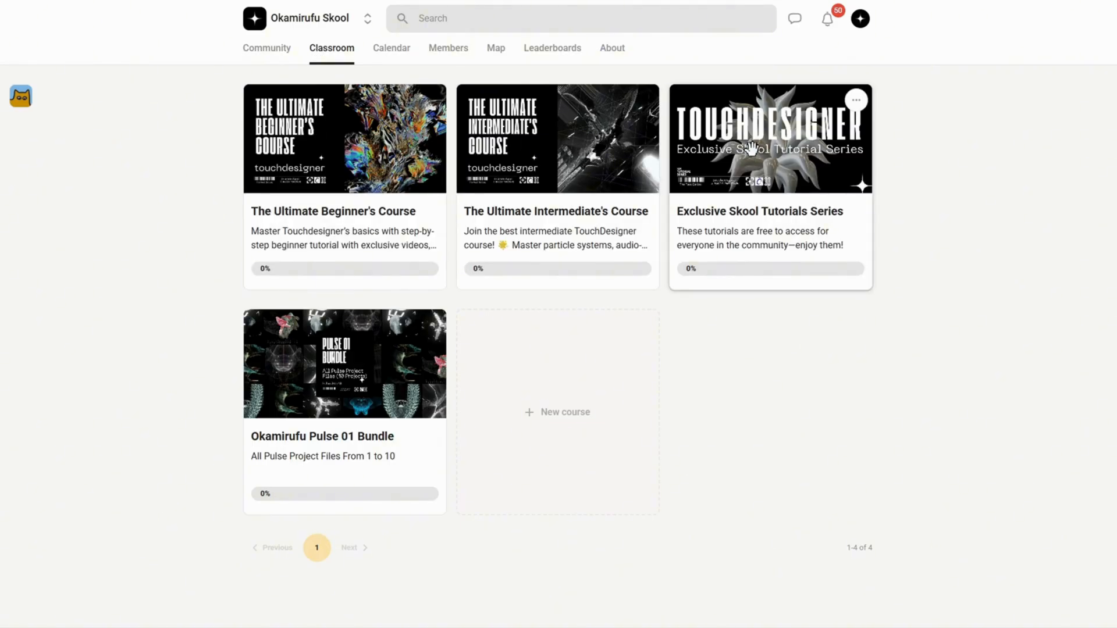
pyautogui.moveTo(552, 301)
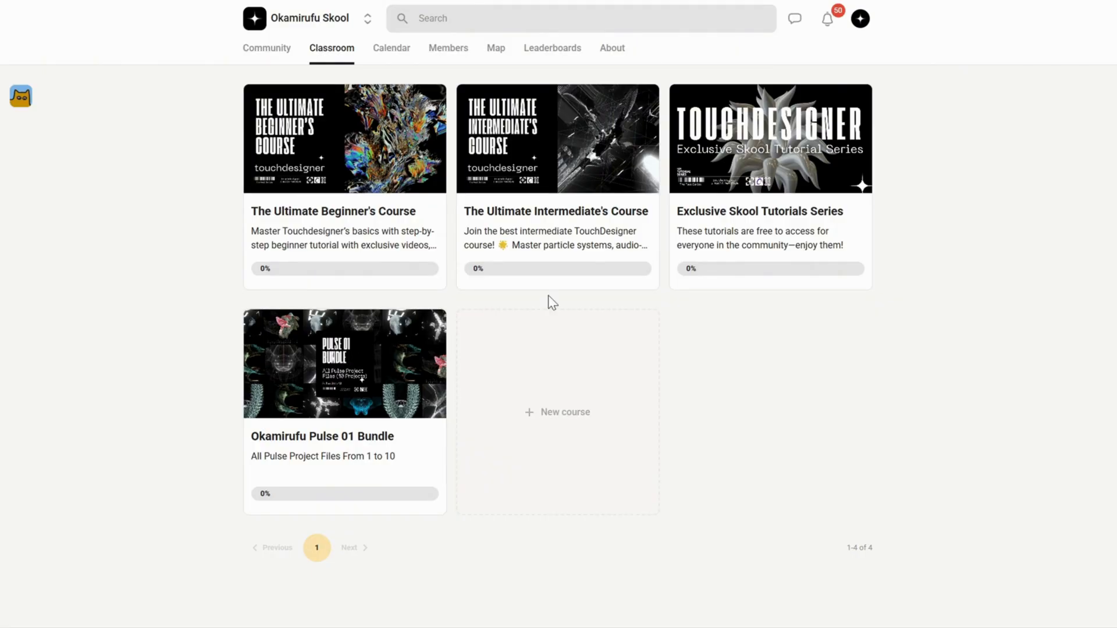
pyautogui.moveTo(954, 207)
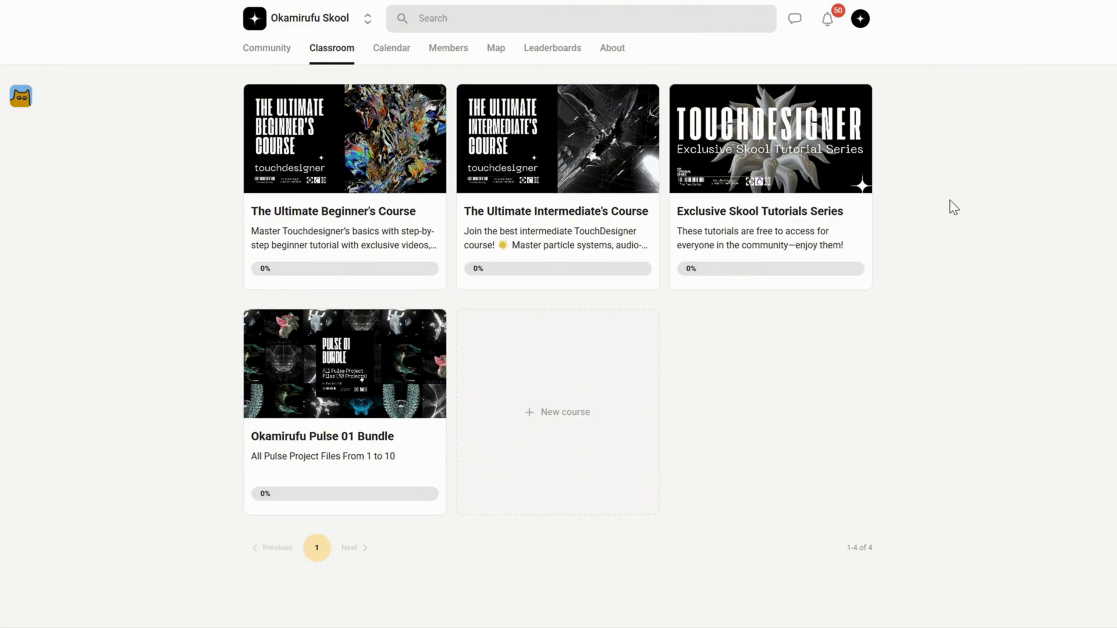
pyautogui.moveTo(783, 157)
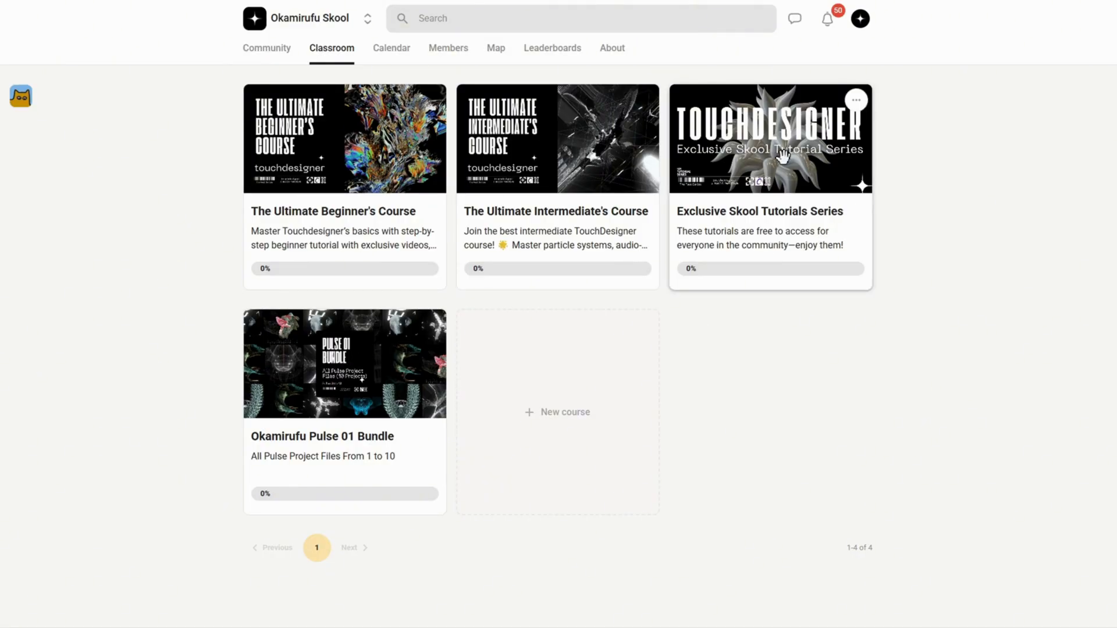
# Step: Open the Exclusive Skool Tutorials Series course, scroll the K1 lesson, and browse its discussion comments
pyautogui.click(769, 137)
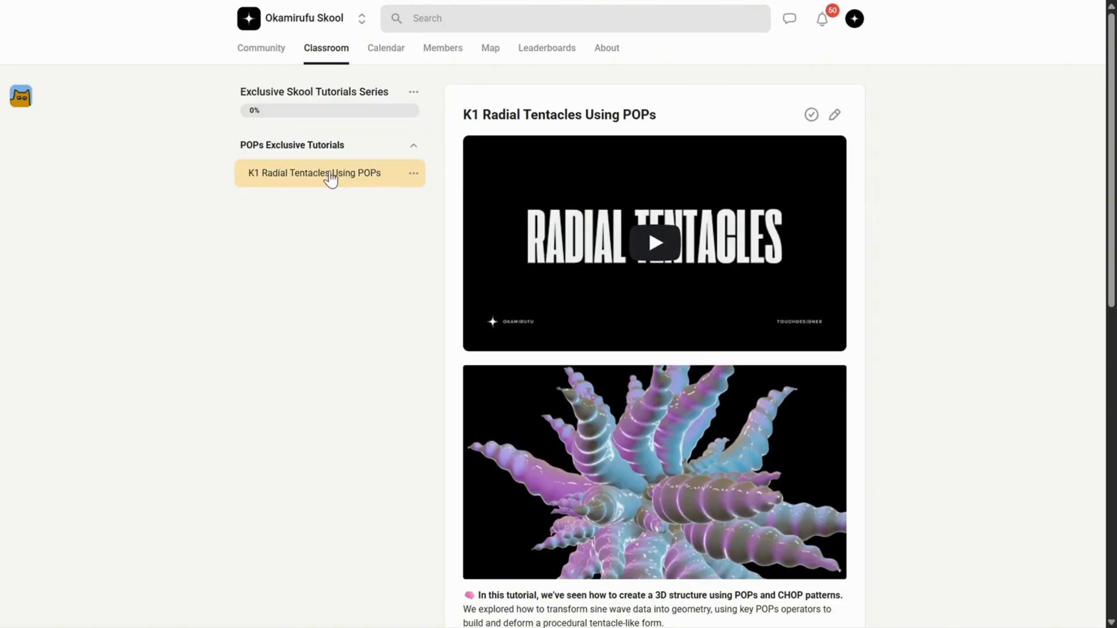
pyautogui.moveTo(664, 341)
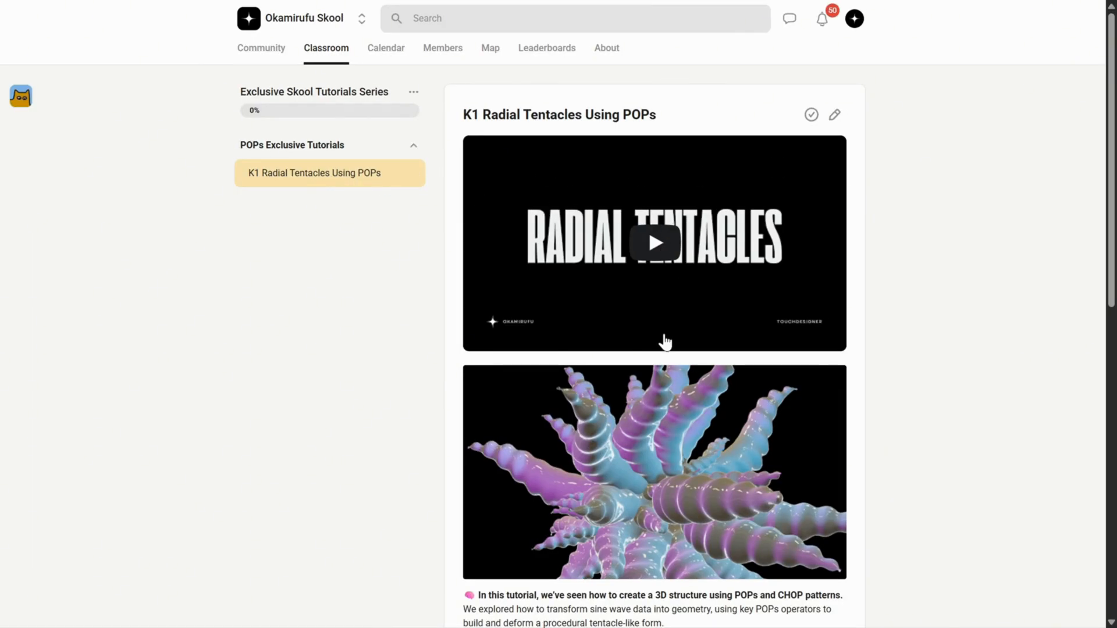
pyautogui.scroll(-3)
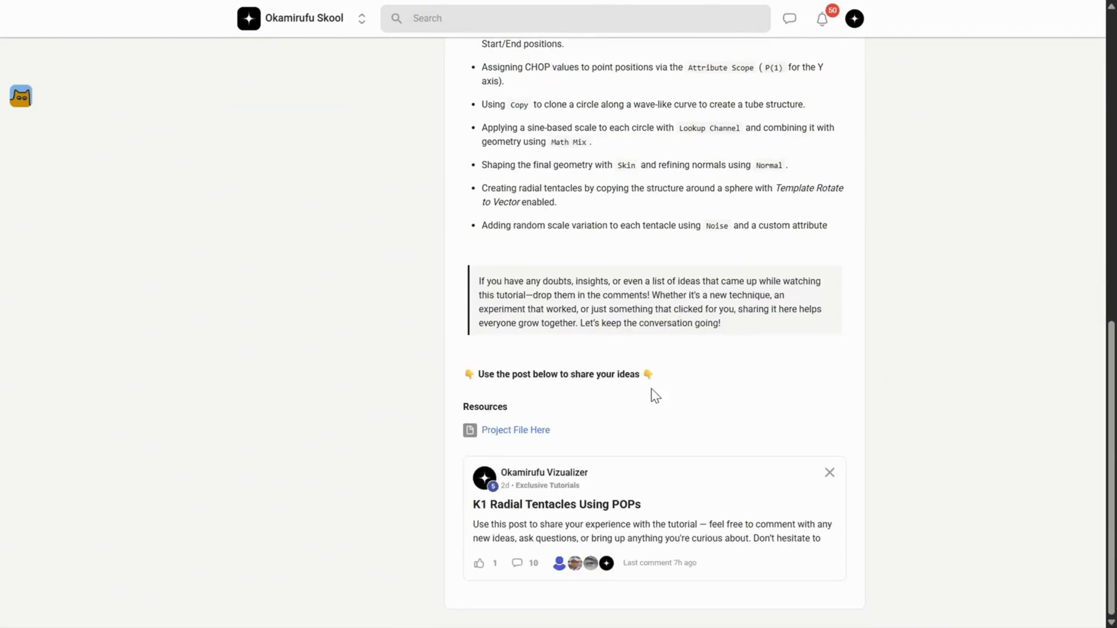
pyautogui.click(556, 504)
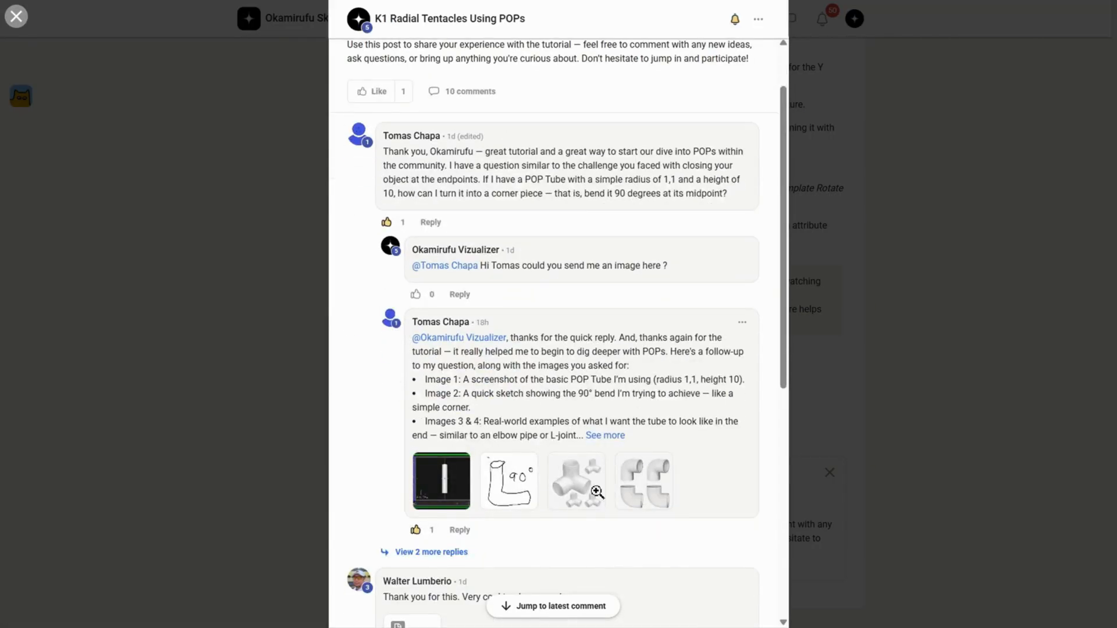
pyautogui.scroll(-3)
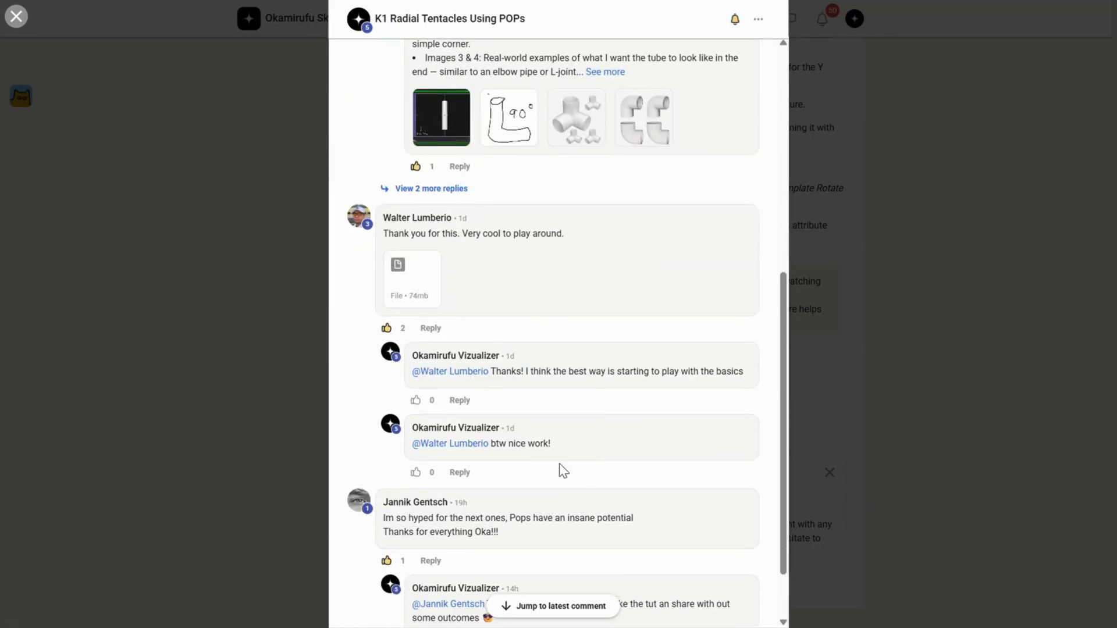
pyautogui.scroll(-3)
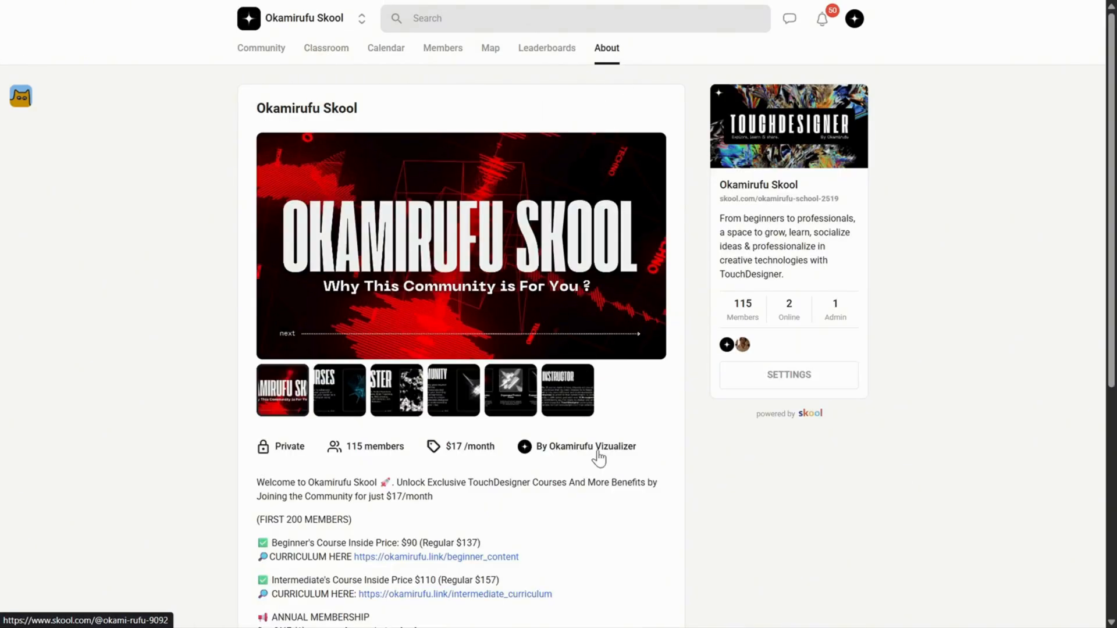
# Step: Scroll the About description and highlight the upcoming SHOP section
pyautogui.scroll(-3)
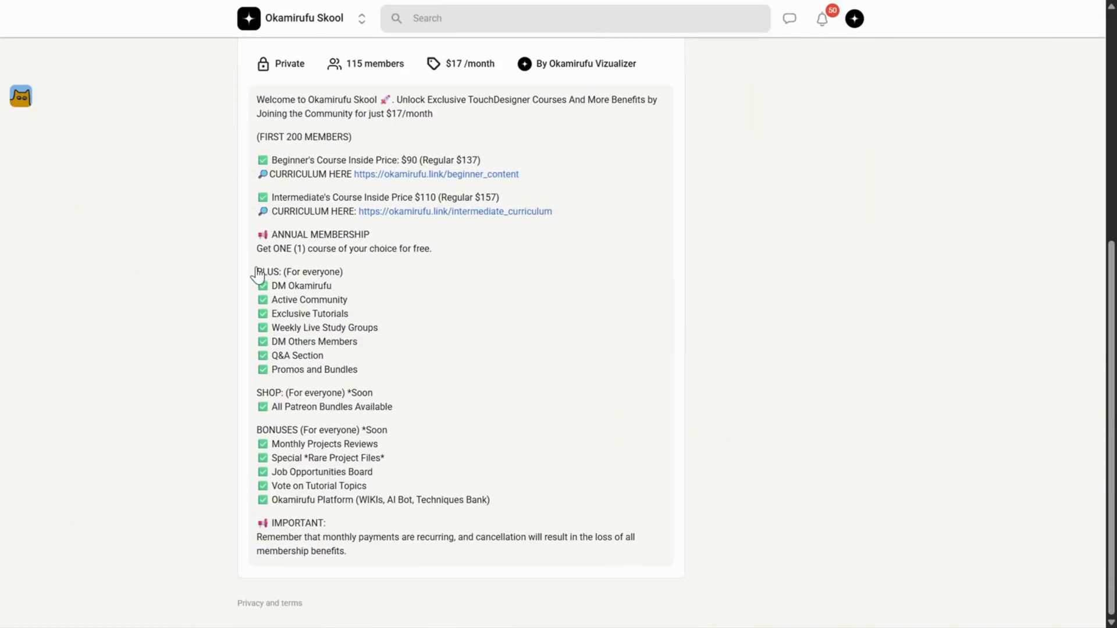
pyautogui.moveTo(257, 272); pyautogui.dragTo(359, 393)
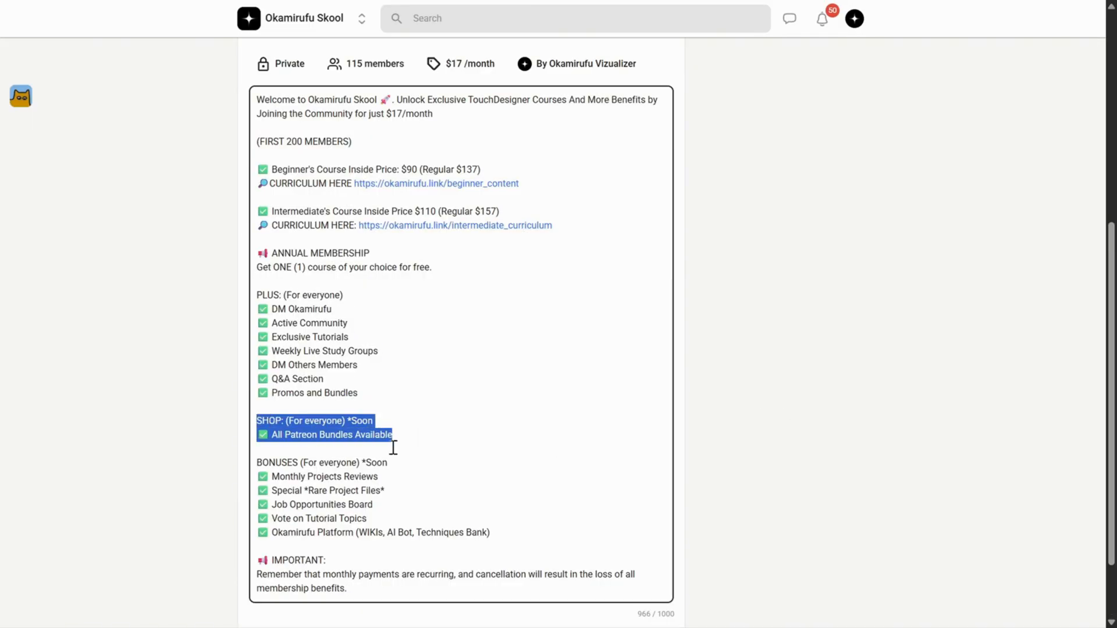
pyautogui.click(477, 560)
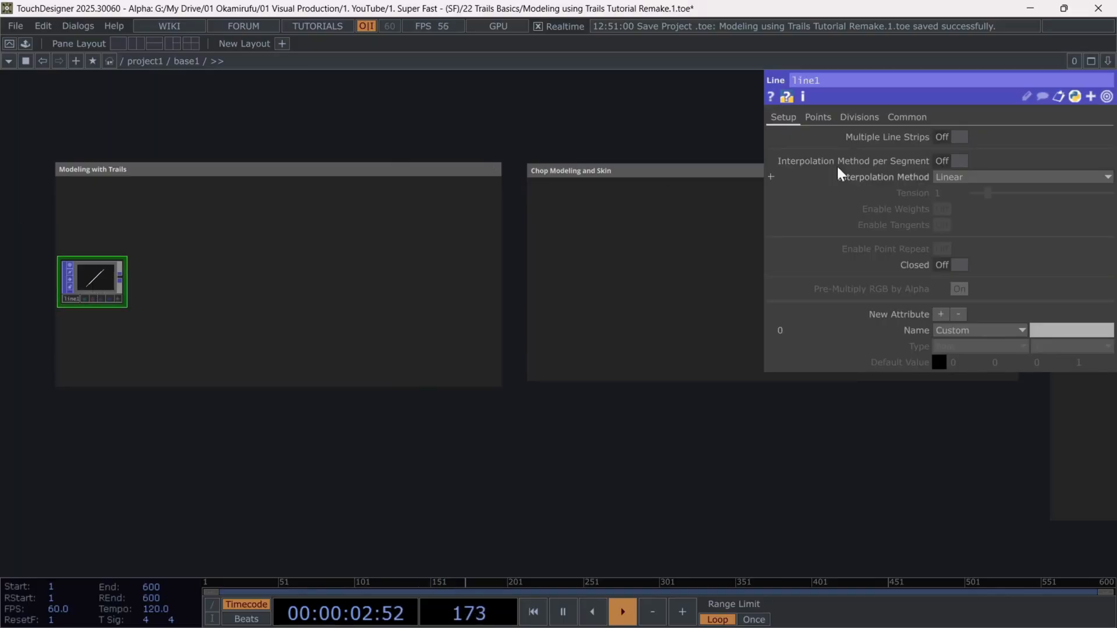
# Step: Set the line's points from 0,0,0 to 0,2,0 and Divisions to 100
pyautogui.click(818, 116)
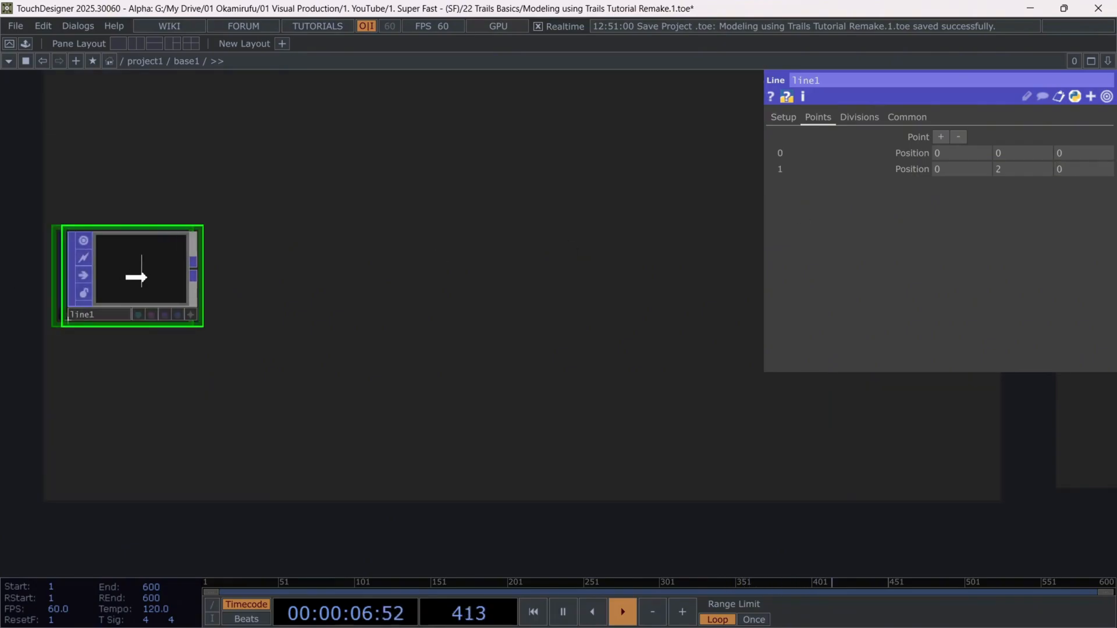
pyautogui.click(859, 117)
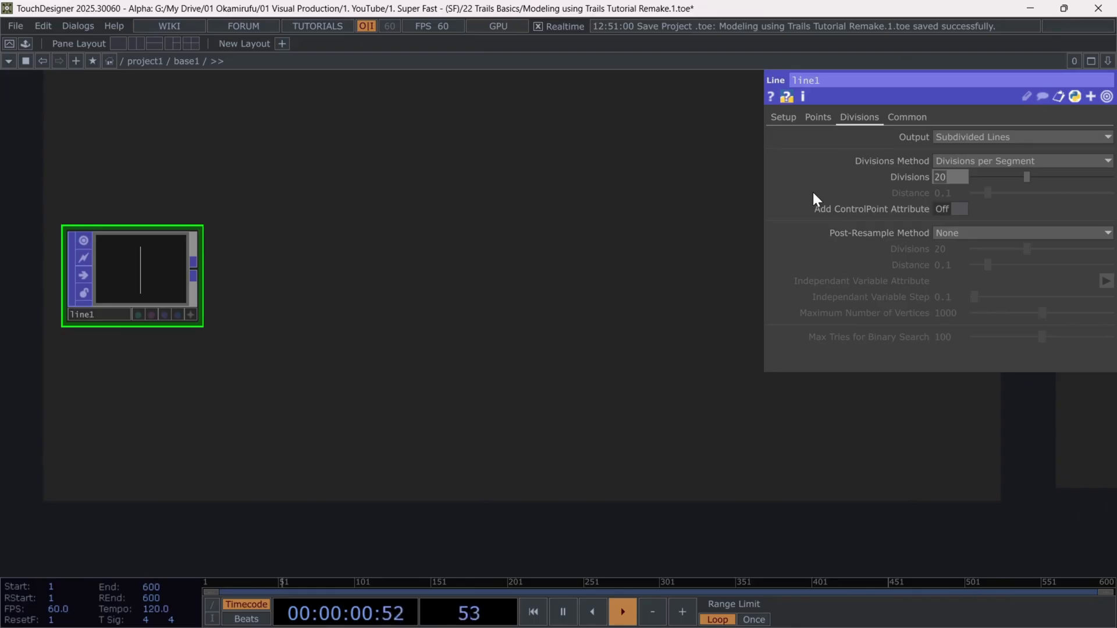
pyautogui.write('100')
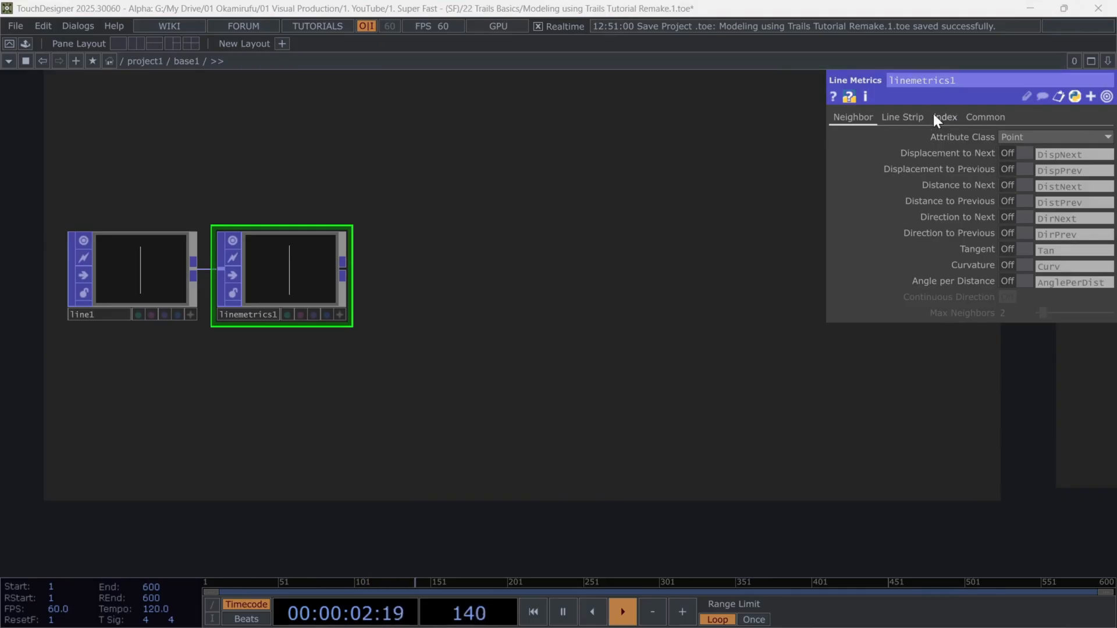
# Step: Enable Vert Index Normalized on Line Metrics and add a Noise POP with amplitude 0.5
pyautogui.click(943, 117)
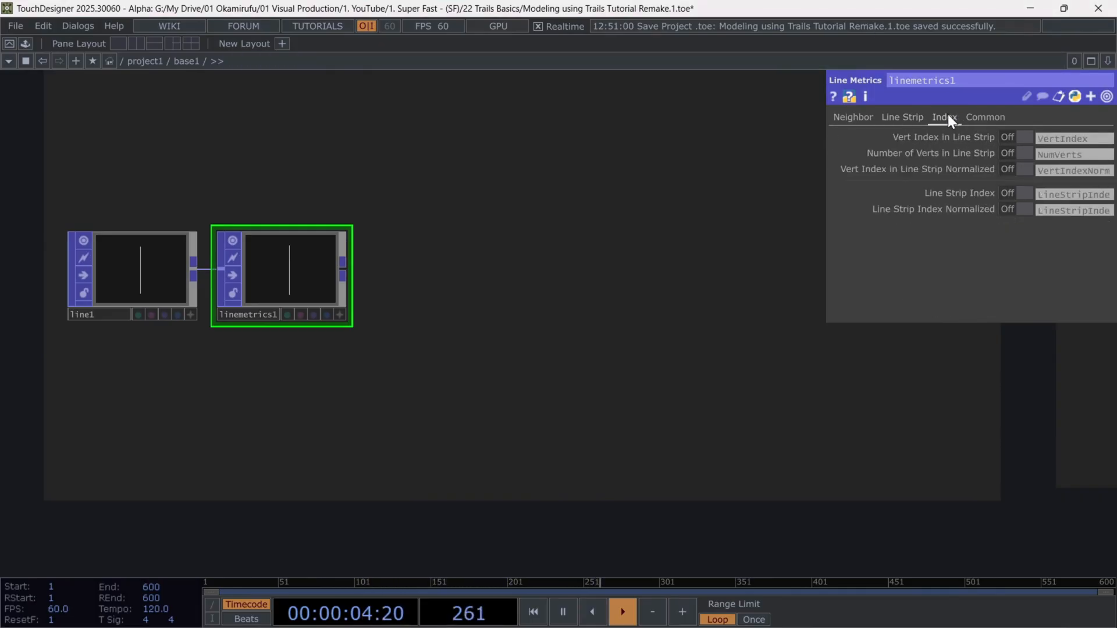
pyautogui.click(1024, 168)
pyautogui.write('noi')
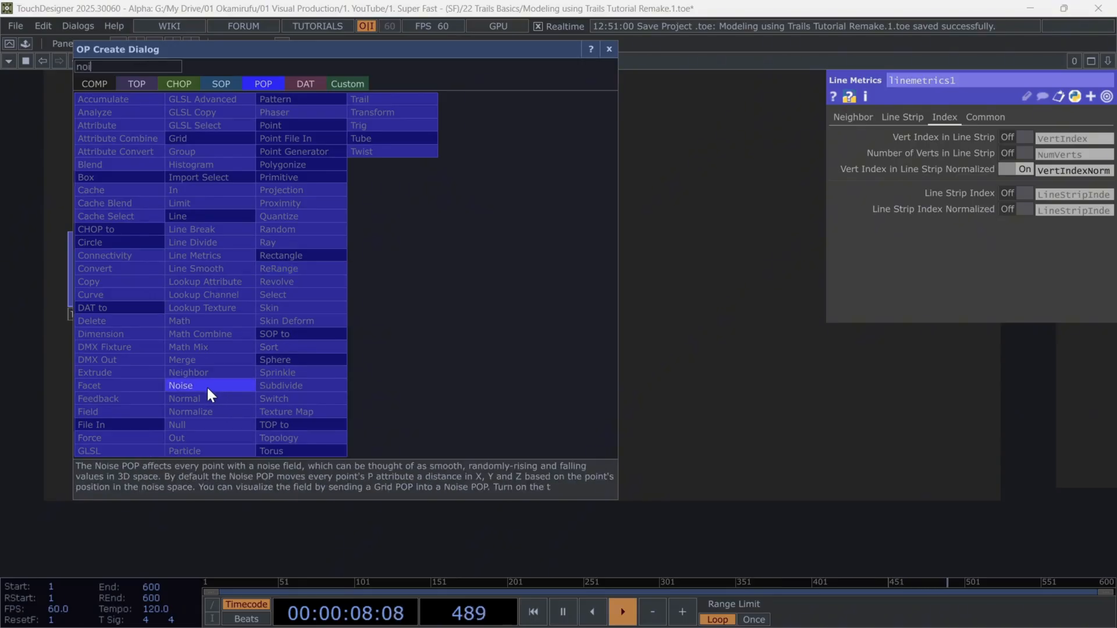
pyautogui.click(181, 385)
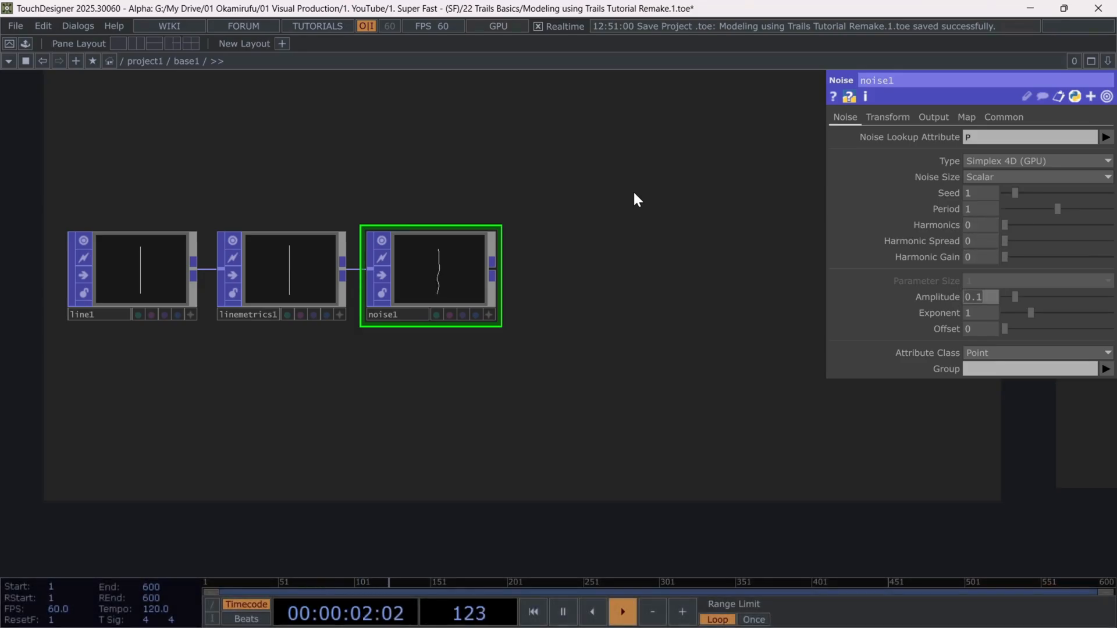
pyautogui.write('0.5')
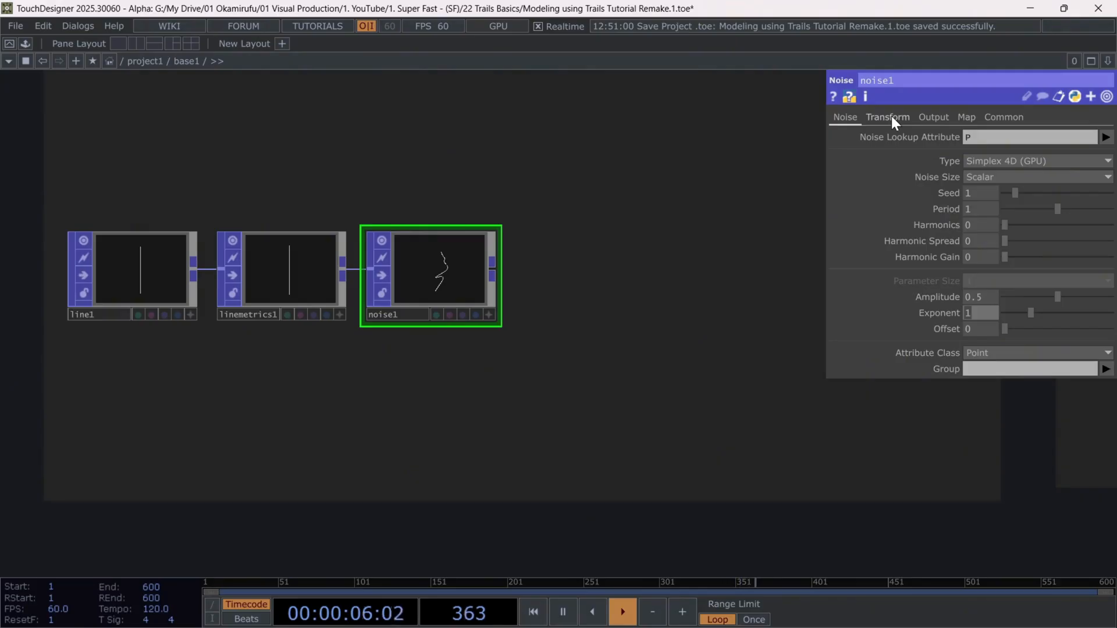
# Step: Animate the noise Translate 4D by absTime.seconds/5 and output to pNoise
pyautogui.click(888, 117)
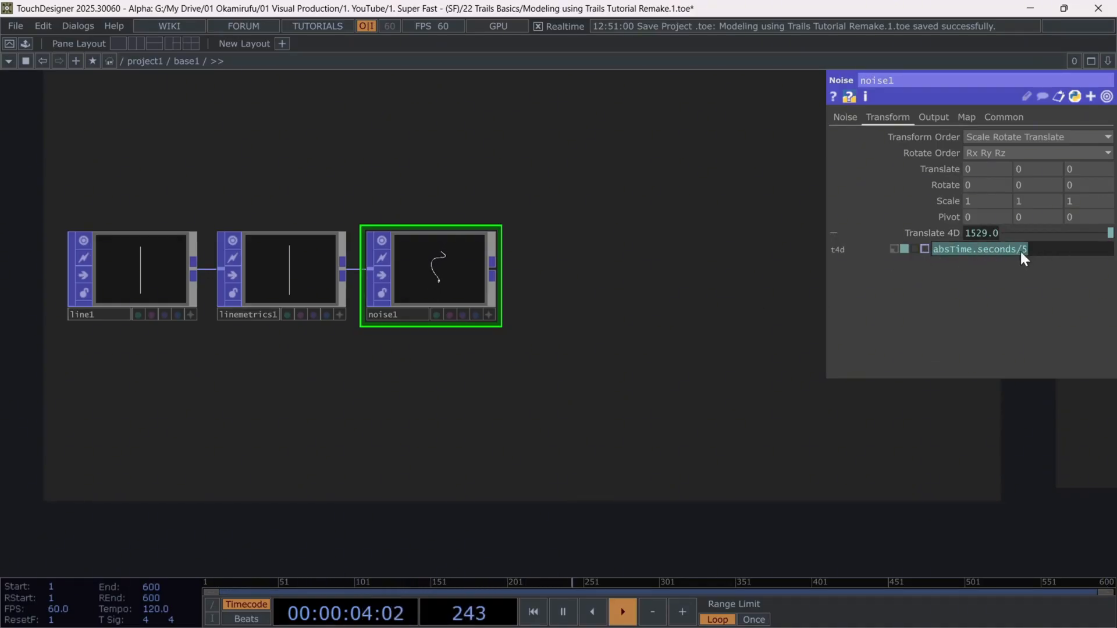
pyautogui.click(933, 117)
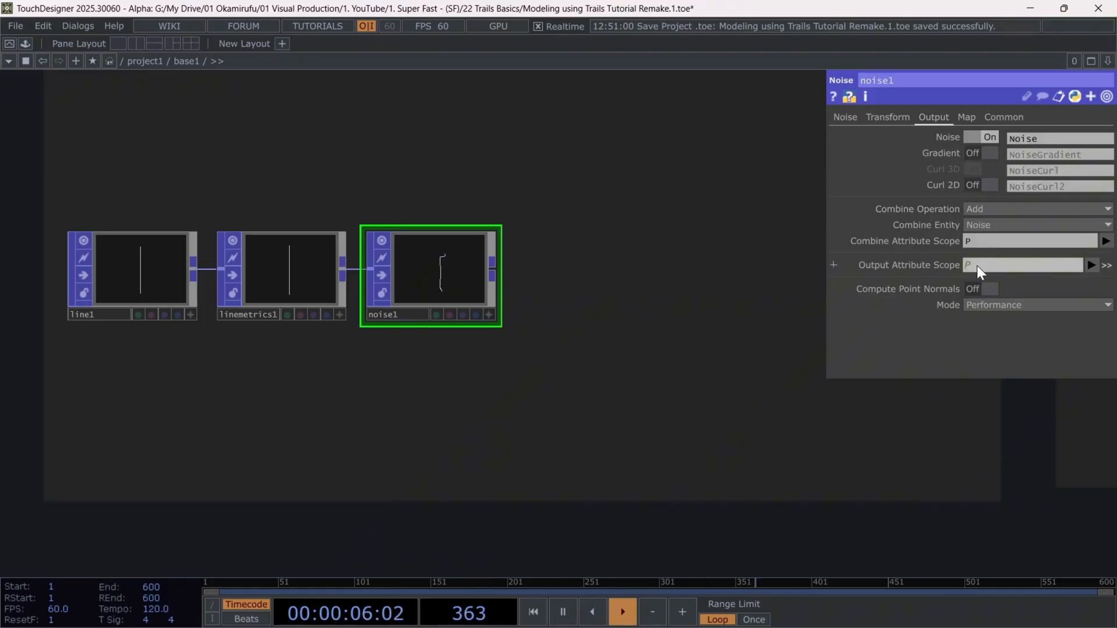
pyautogui.write('pNois')
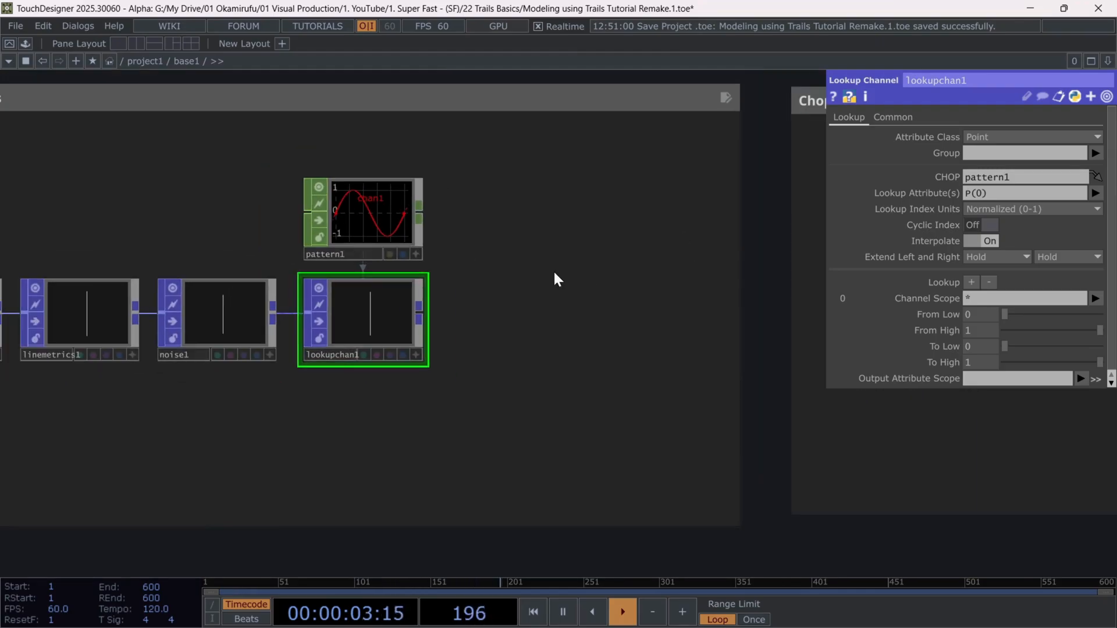
# Step: Change pattern1's waveform and look it up by VertIndexNorm into noiseModulation
pyautogui.click(362, 217)
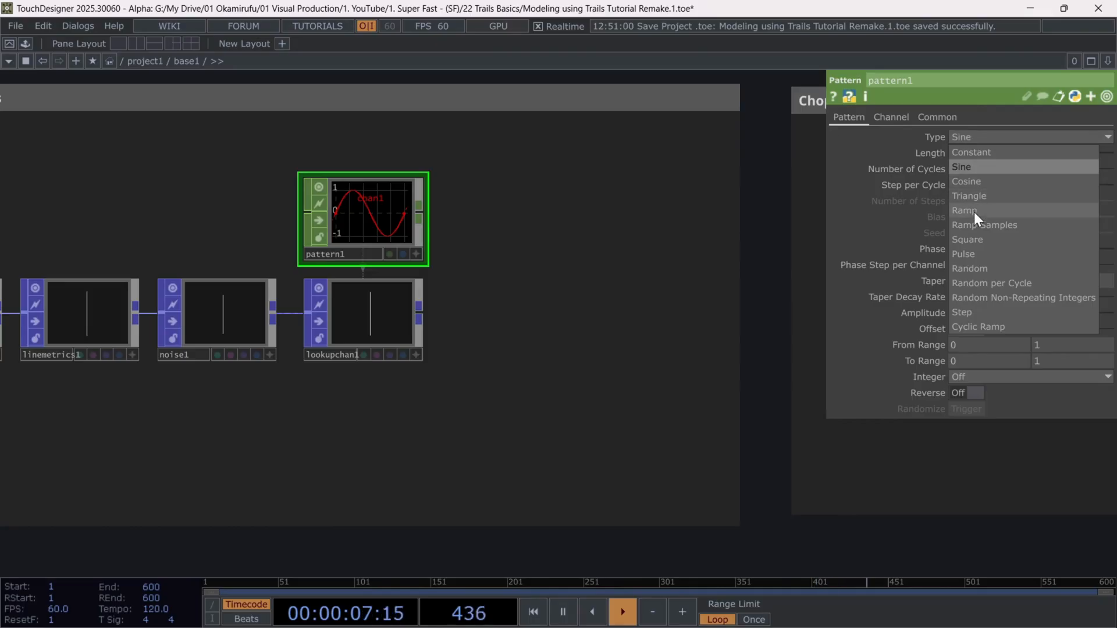
pyautogui.click(965, 210)
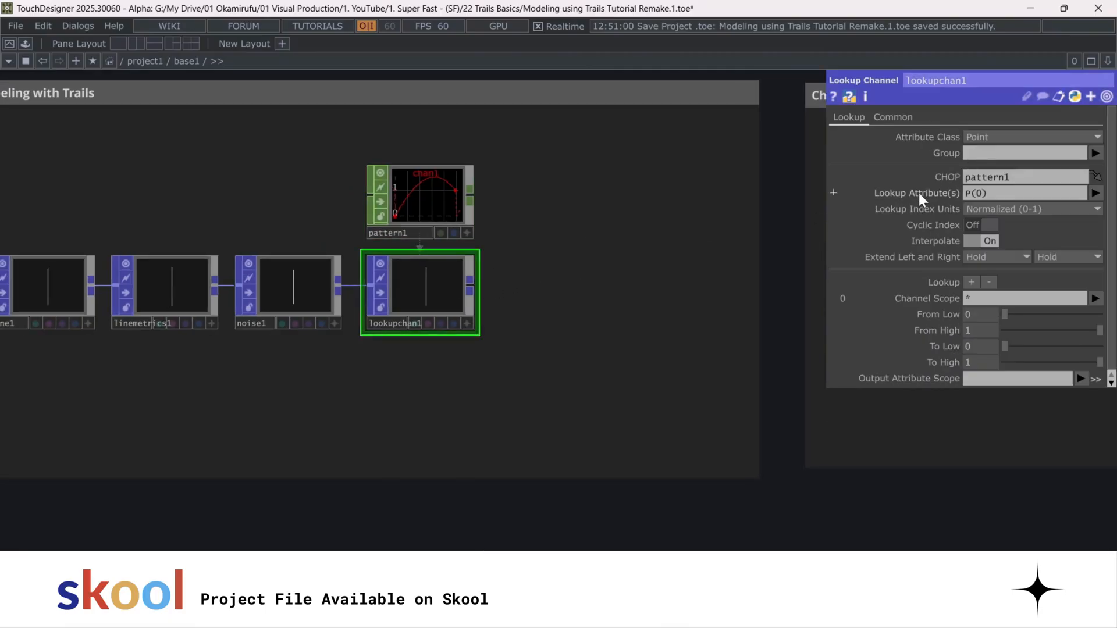
pyautogui.click(1096, 193)
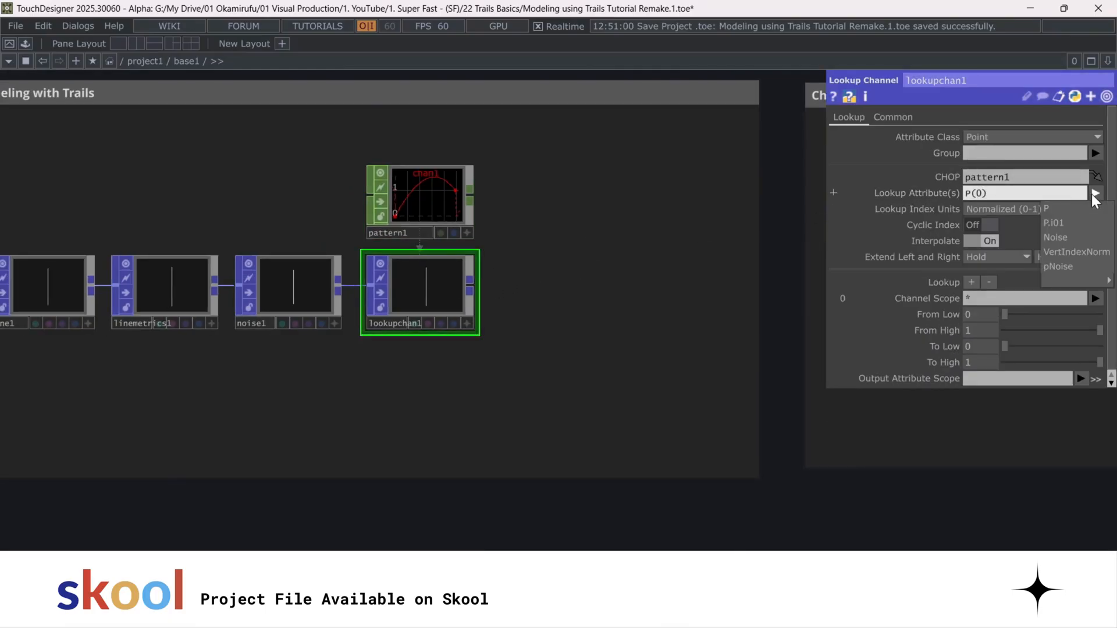
pyautogui.click(1077, 251)
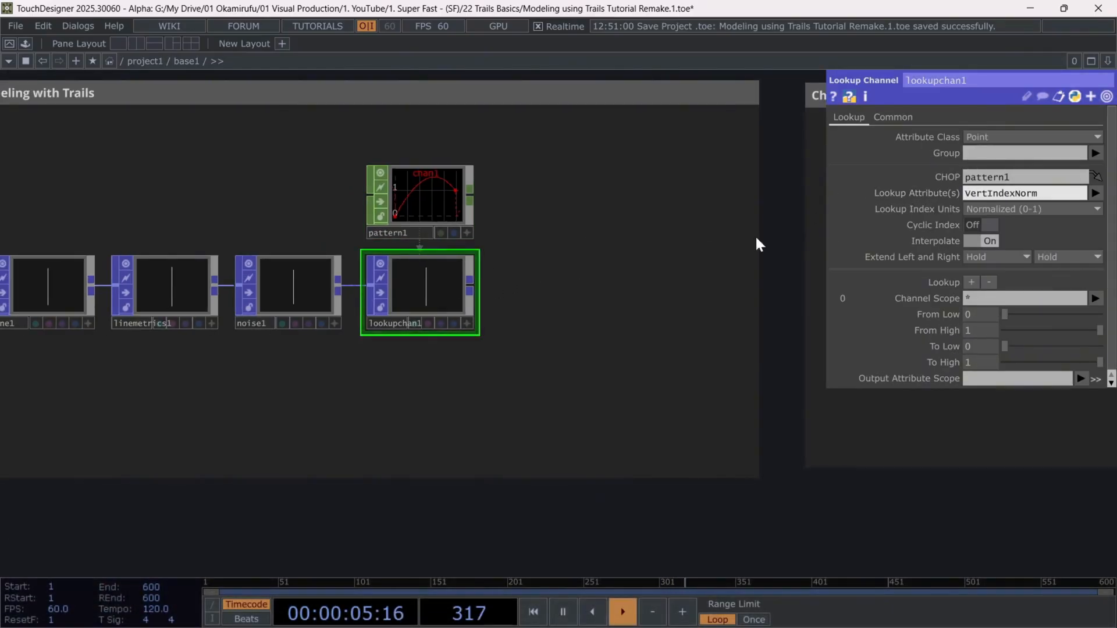
pyautogui.click(165, 289)
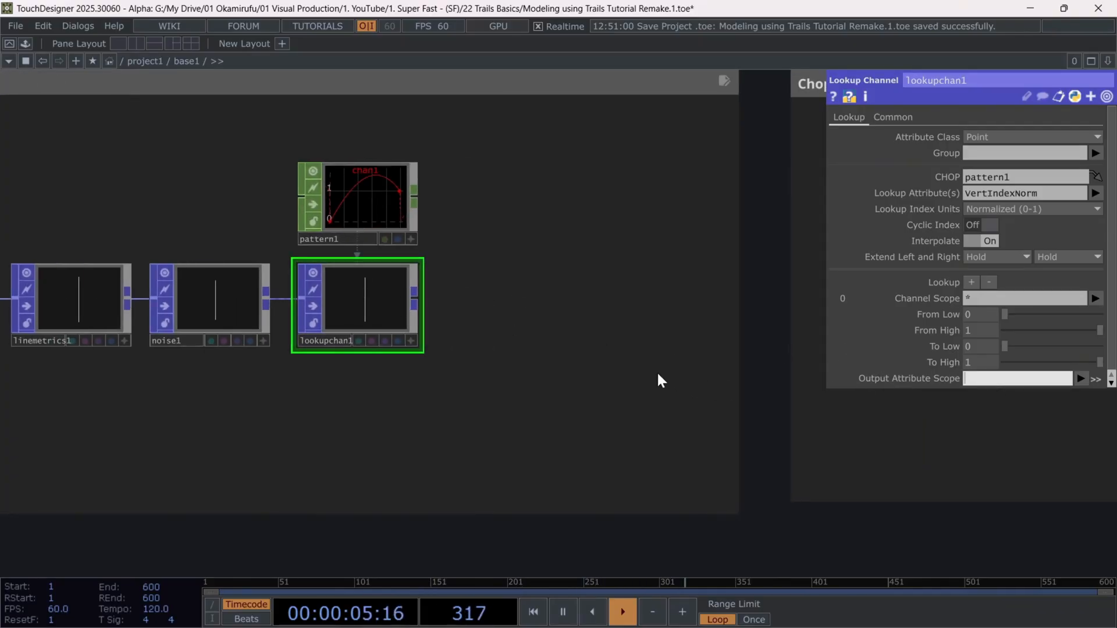
pyautogui.write('noiseModulation')
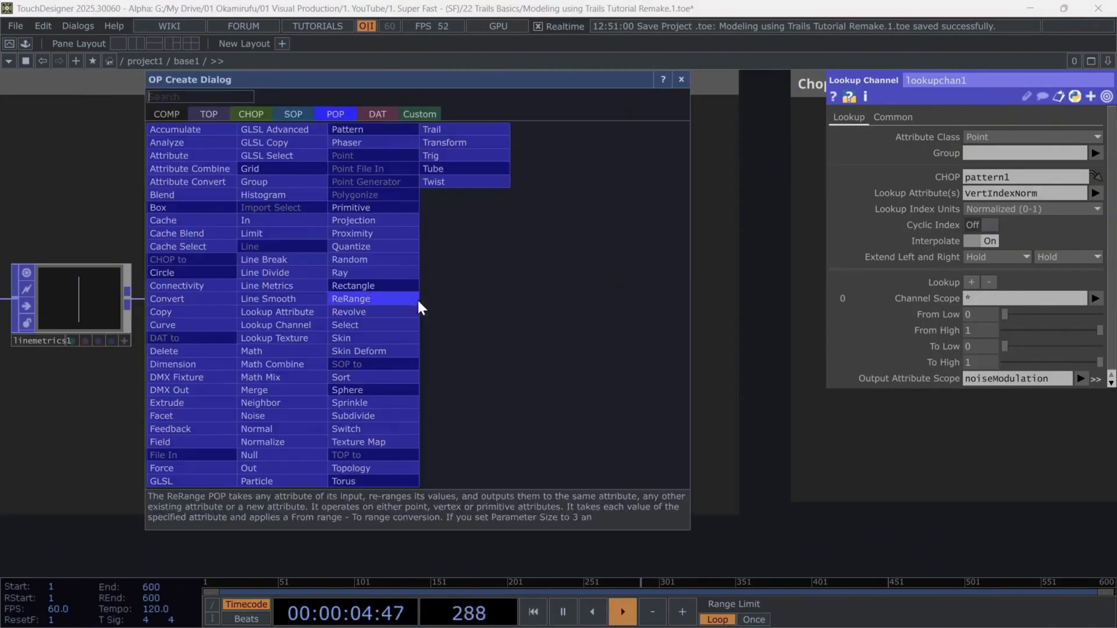
# Step: Create a Math Mix POP with a subtract combine producing delta from pNoise and P
pyautogui.write('mat')
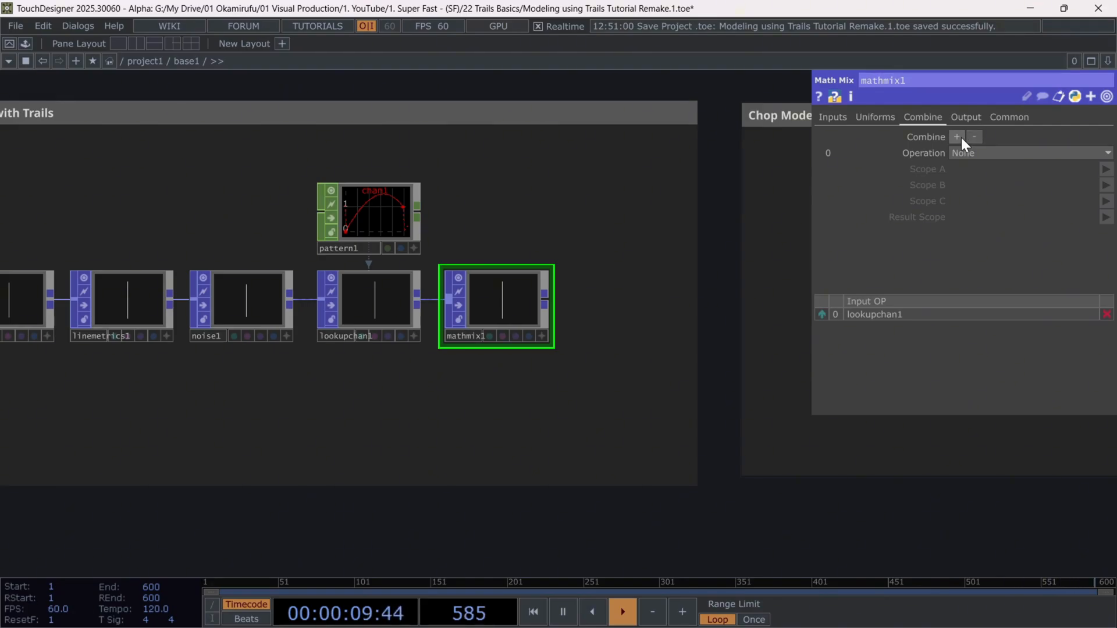
pyautogui.click(957, 137)
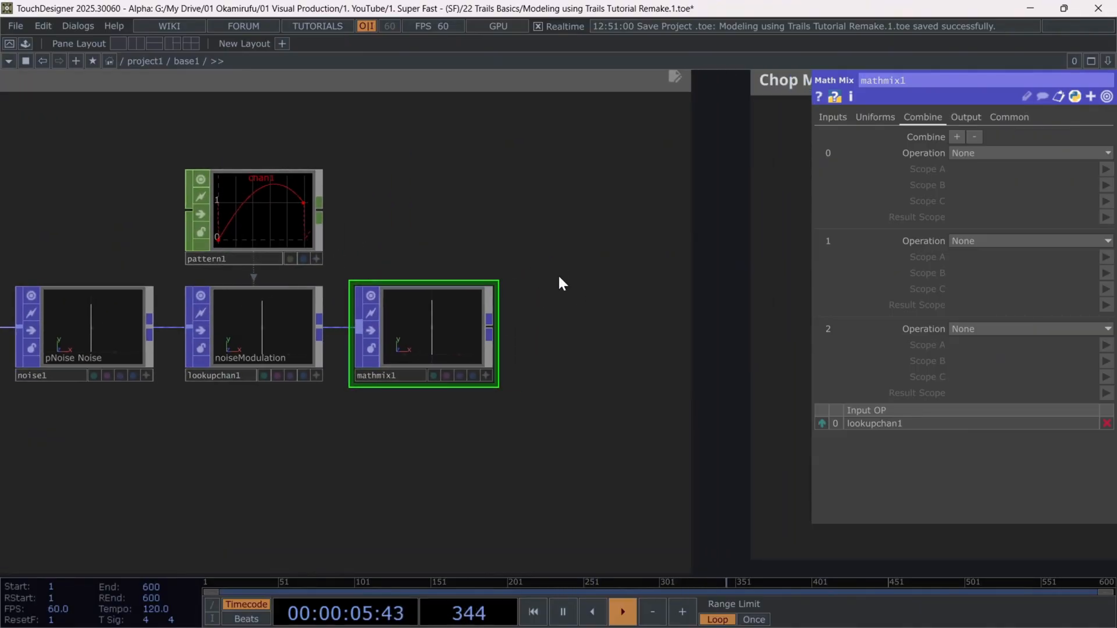
pyautogui.moveTo(579, 280)
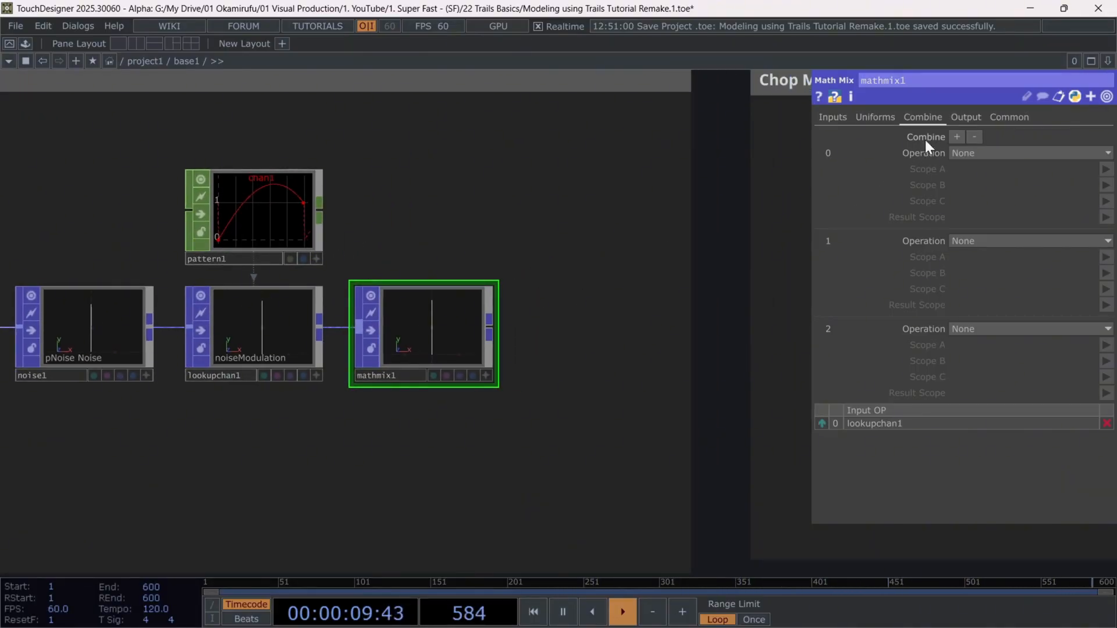
pyautogui.click(1029, 153)
pyautogui.write('delta')
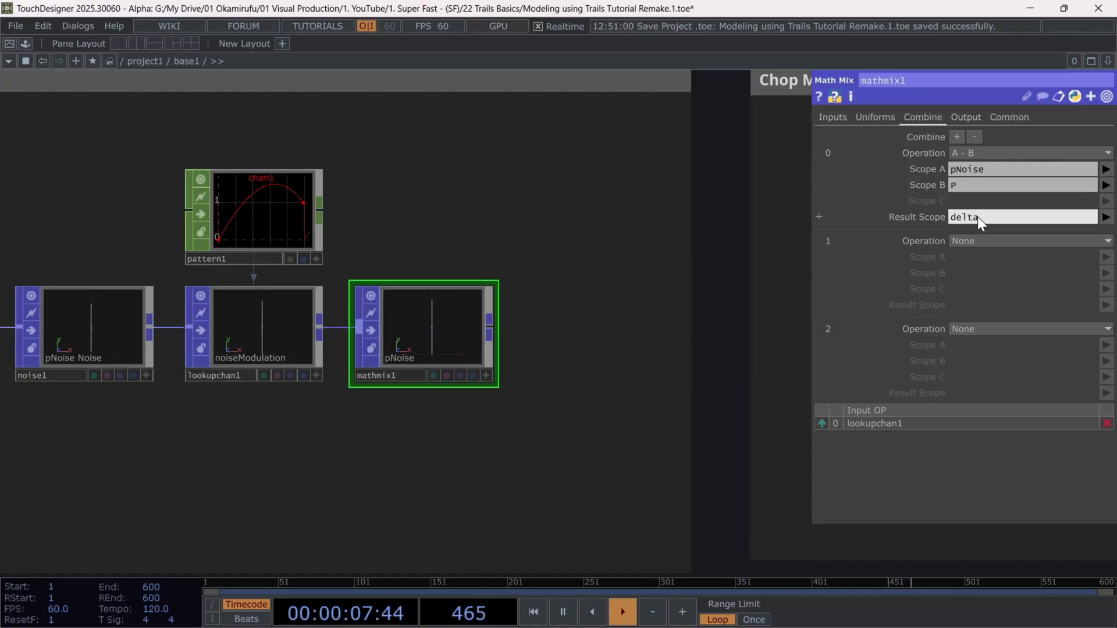
pyautogui.click(1029, 241)
pyautogui.write('de')
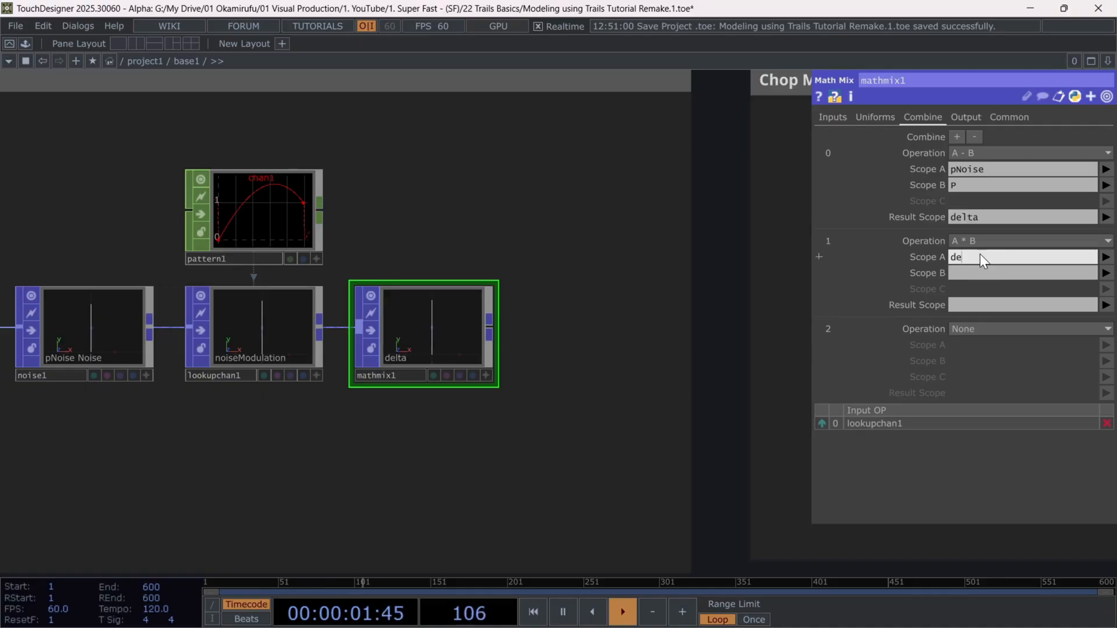
# Step: Multiply delta by noiseModulation into deltaMod and add deltaMod onto P
pyautogui.click(1107, 273)
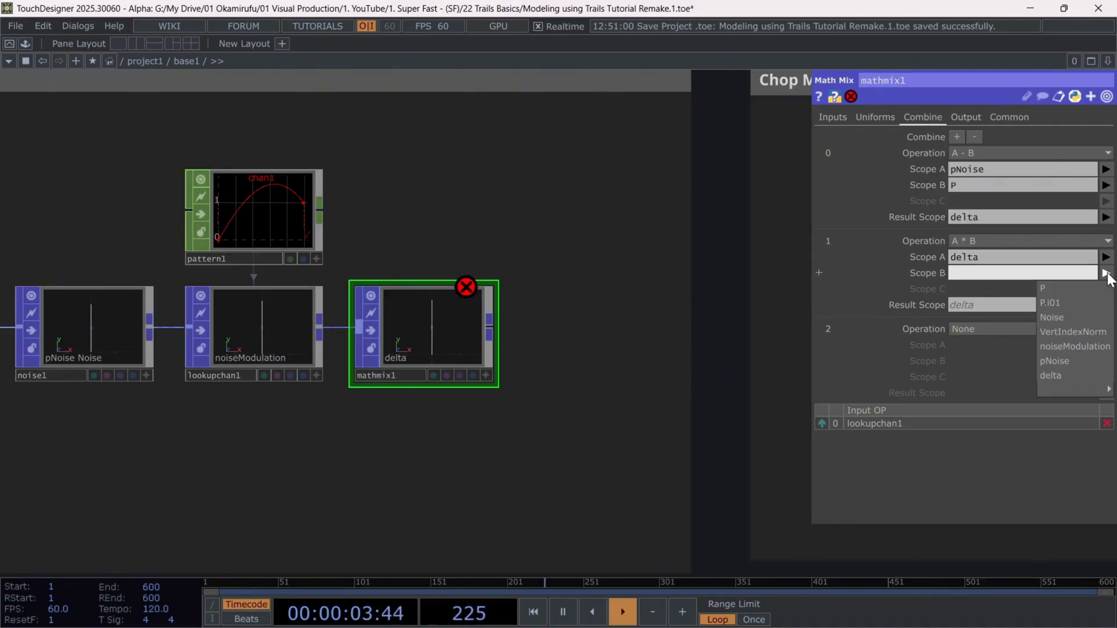
pyautogui.click(1074, 347)
pyautogui.write('P')
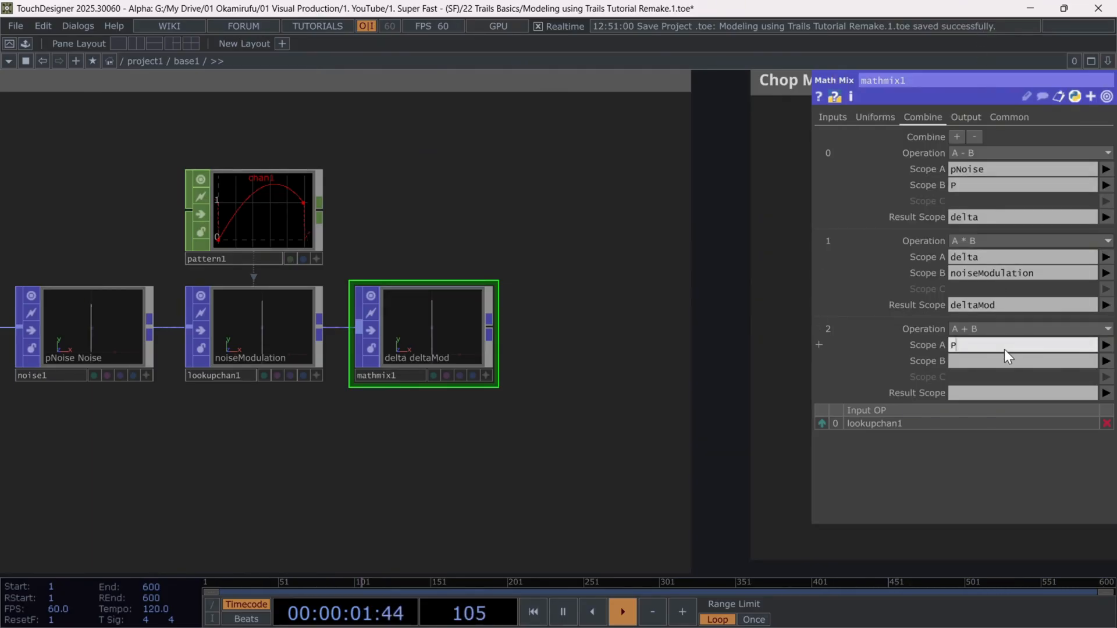
pyautogui.click(1023, 361)
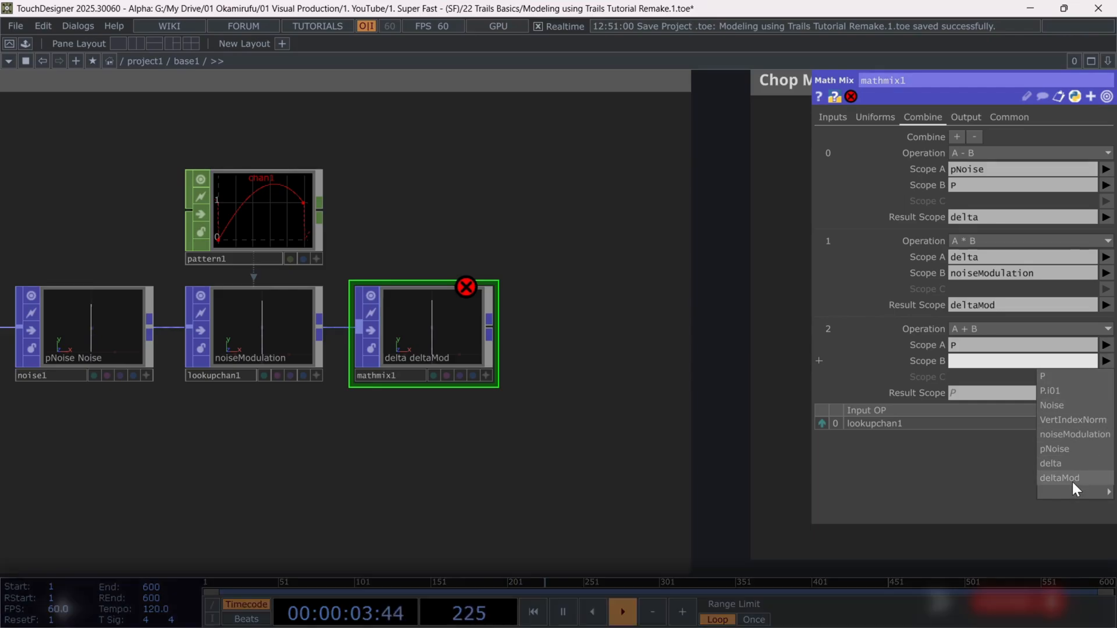
pyautogui.click(1059, 477)
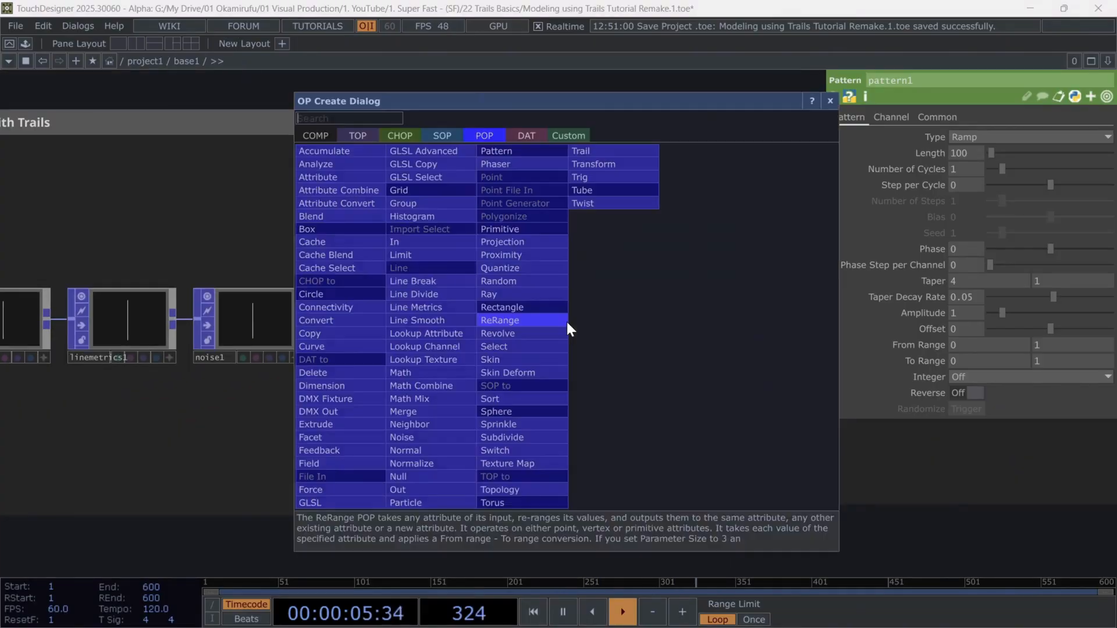
# Step: Add a Trail POP after mathmix1, keeping Trail Length at 90
pyautogui.write('tra')
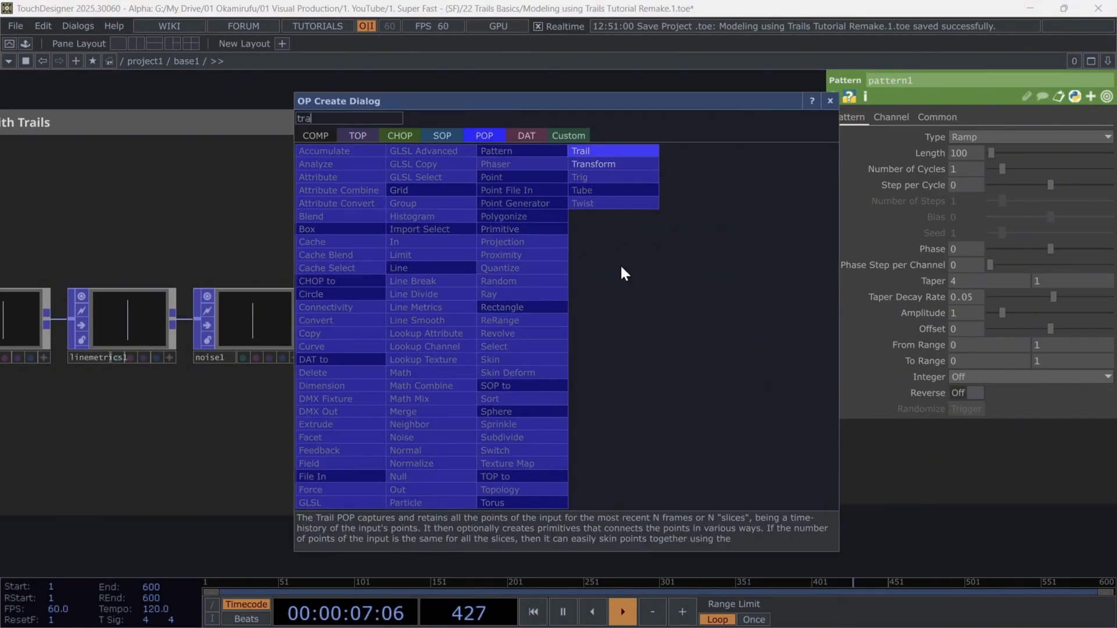
pyautogui.click(580, 150)
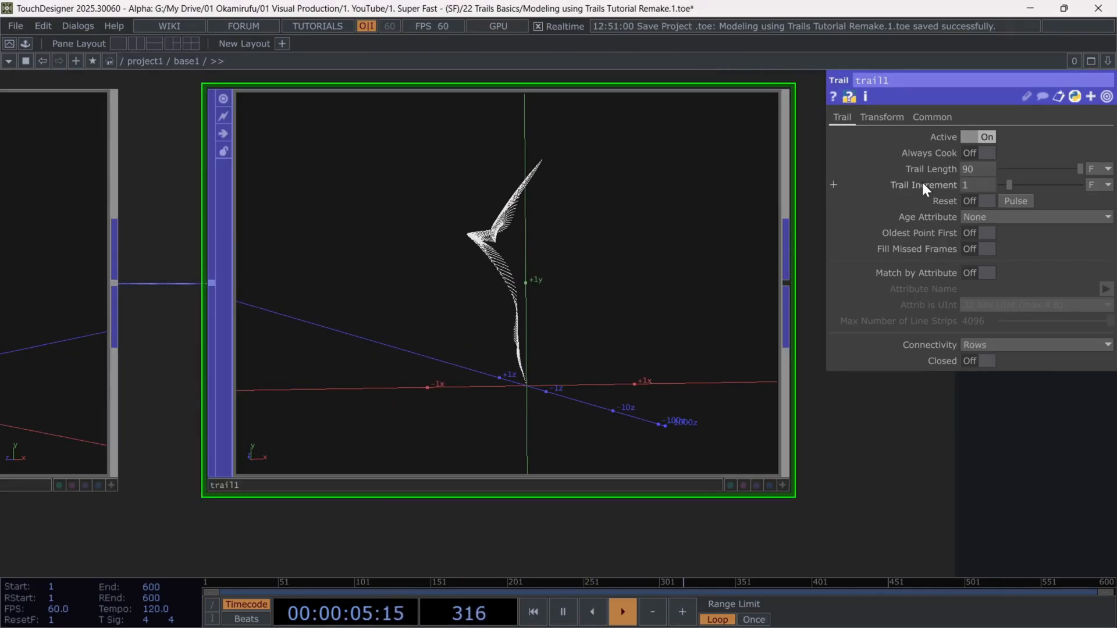
pyautogui.click(881, 117)
pyautogui.write('chop')
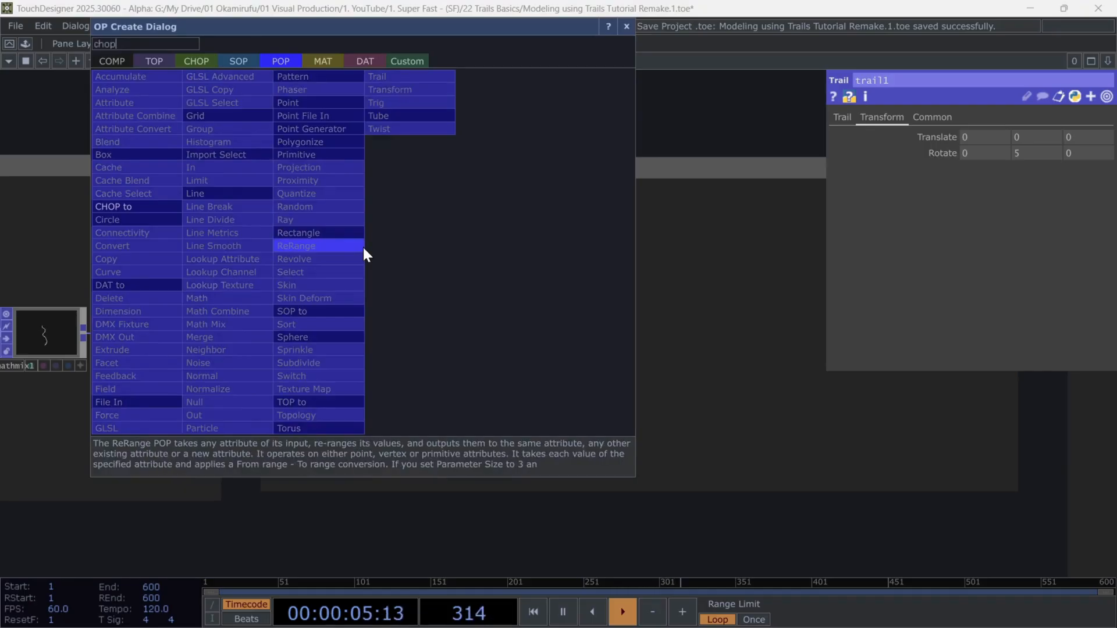
# Step: Add a Math CHOP adding pattern2 and pattern3, with pattern values 0.5 and 1.5
pyautogui.click(196, 61)
pyautogui.write('mat')
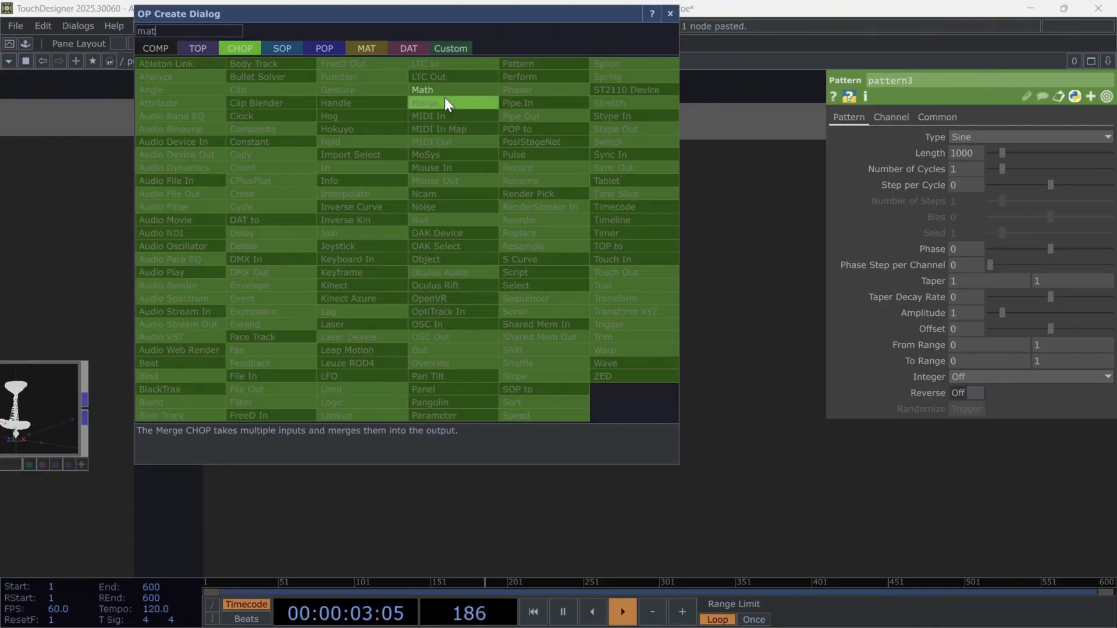
pyautogui.click(422, 90)
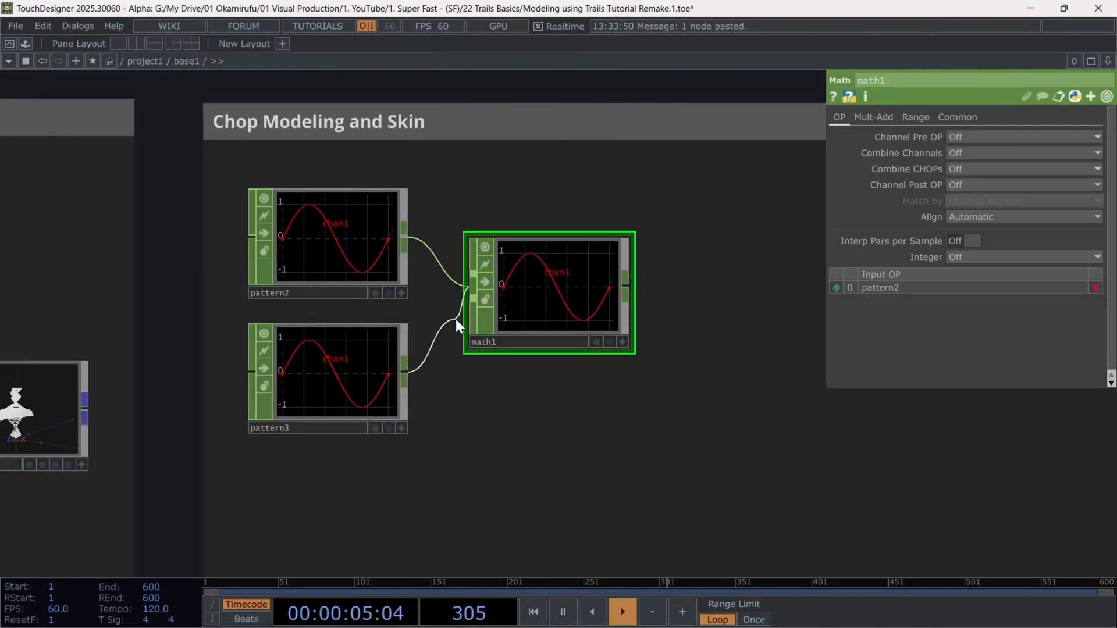
pyautogui.click(1022, 169)
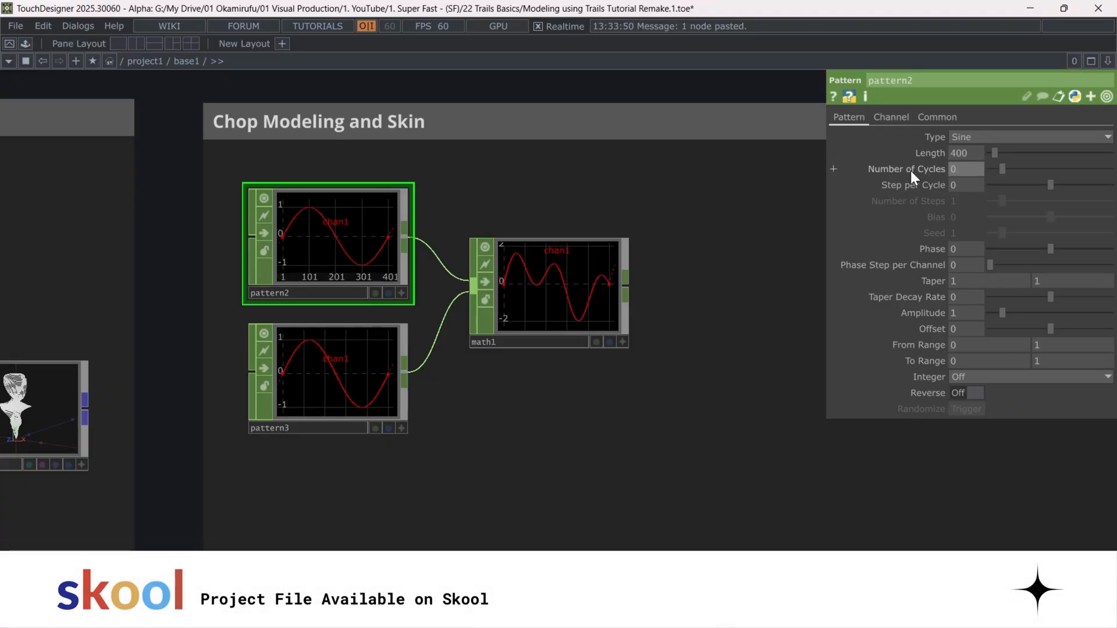
pyautogui.write('0.5')
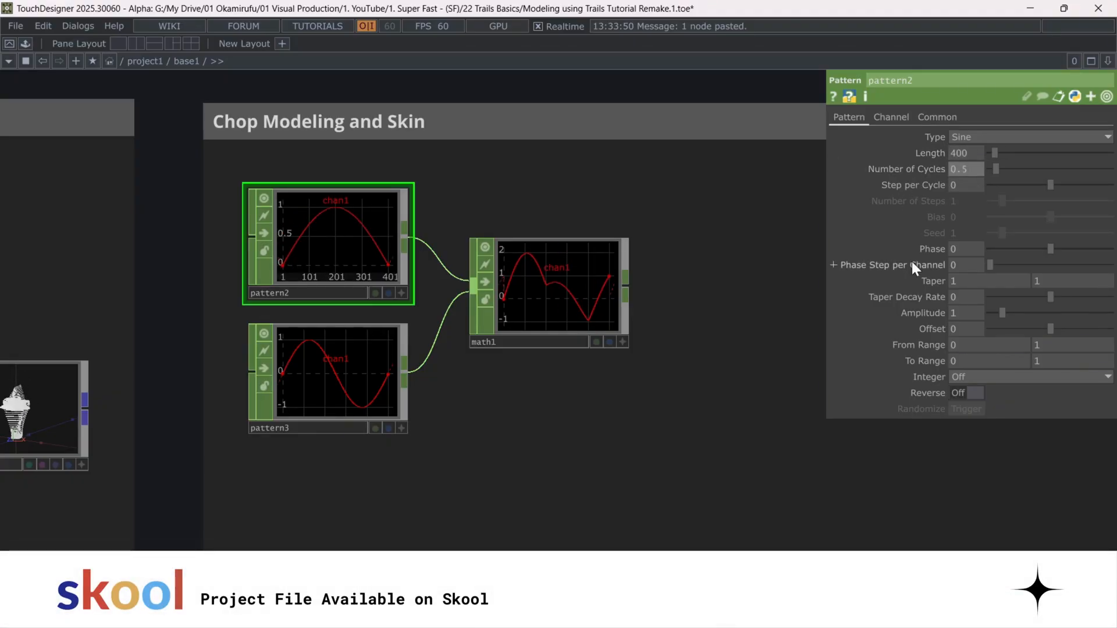
pyautogui.write('1.5')
pyautogui.write('loo')
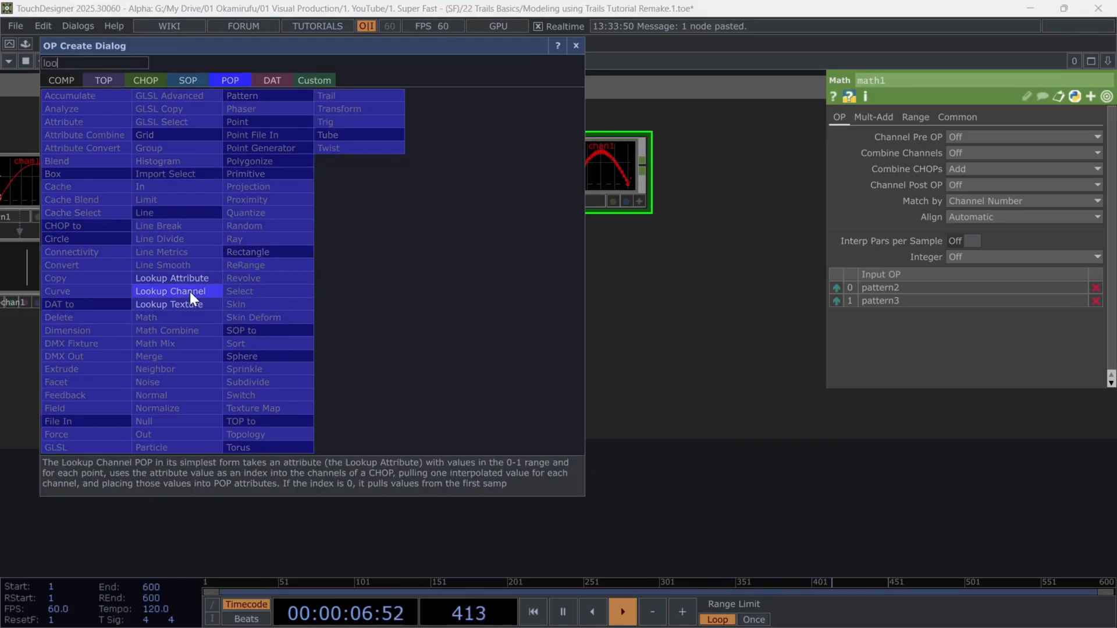
# Step: Add a Lookup Channel POP reading math1 and choose its lookup attribute
pyautogui.click(171, 291)
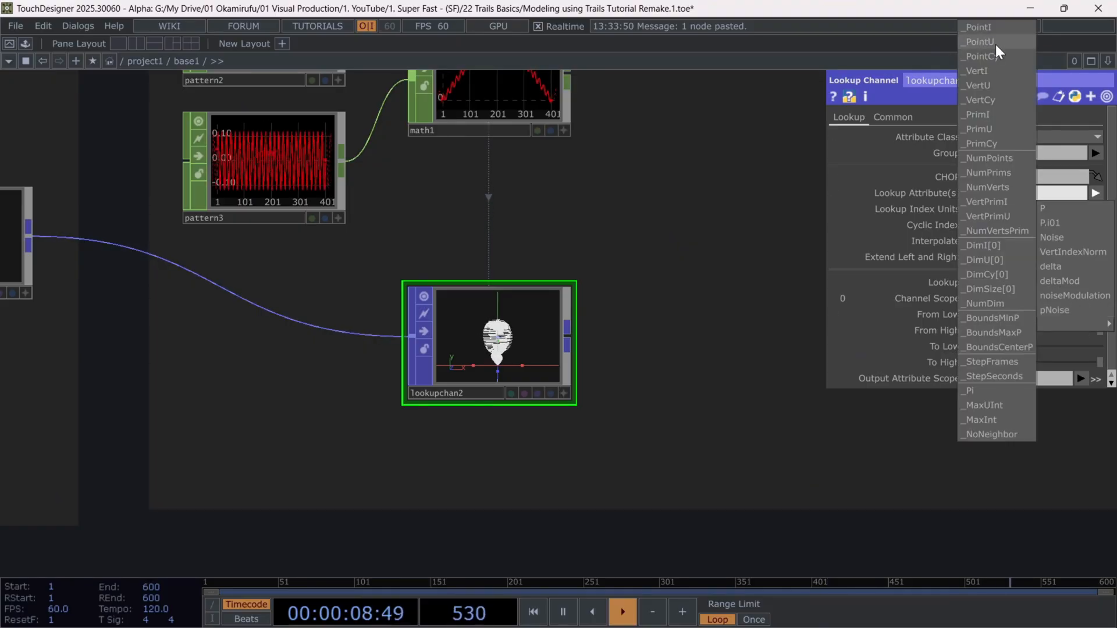
pyautogui.click(979, 41)
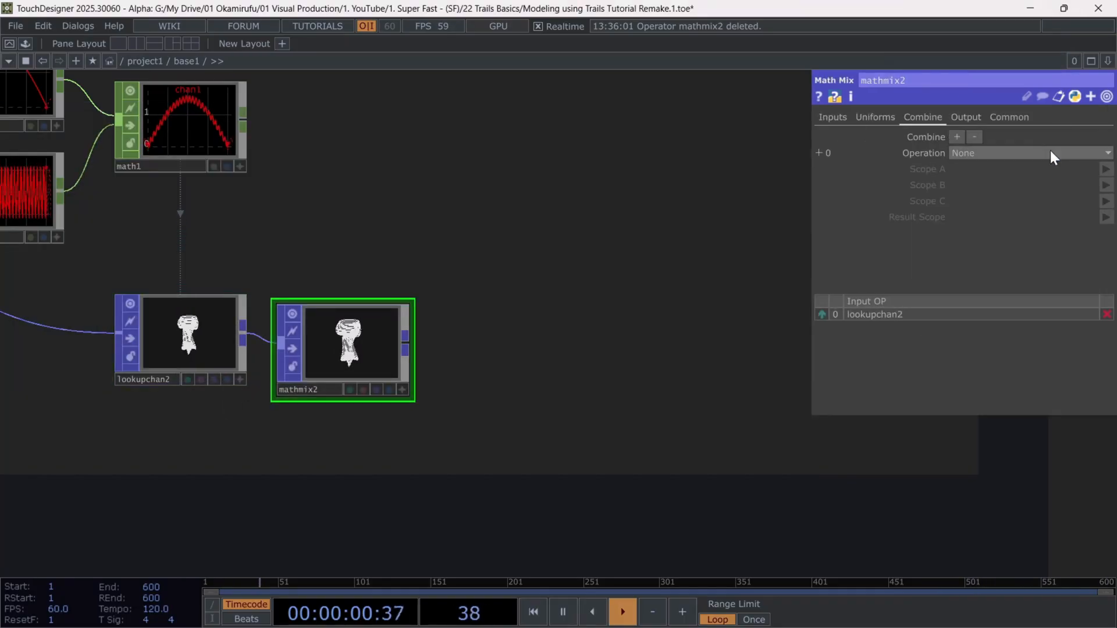
# Step: Set the Math Mix to A*B, scoping P.xz against the secondModulation attribute
pyautogui.click(1029, 152)
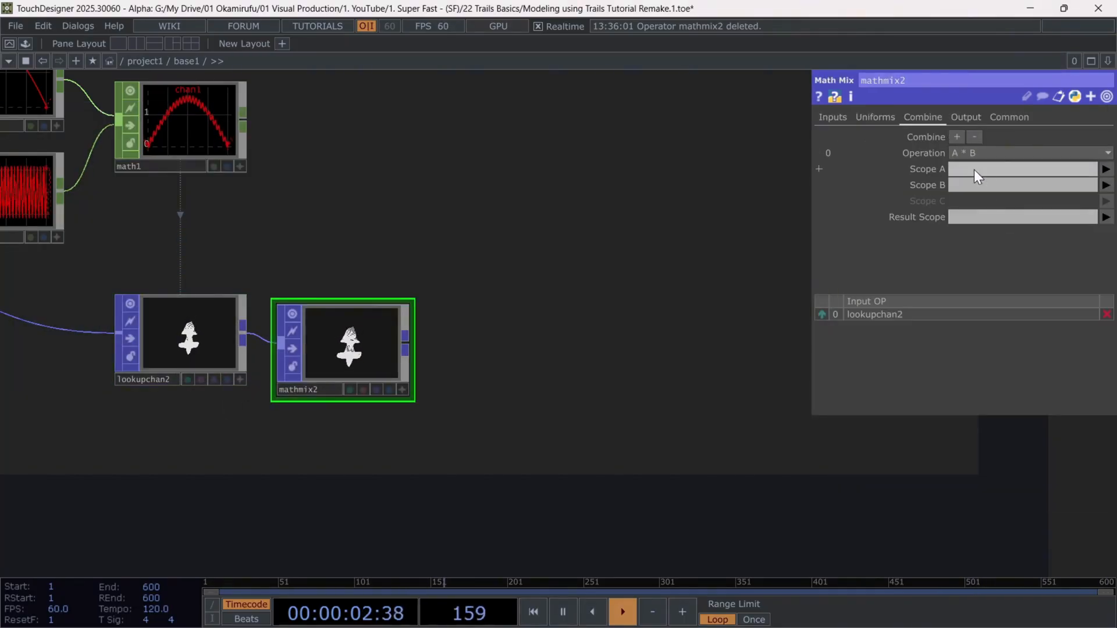
pyautogui.write('P.')
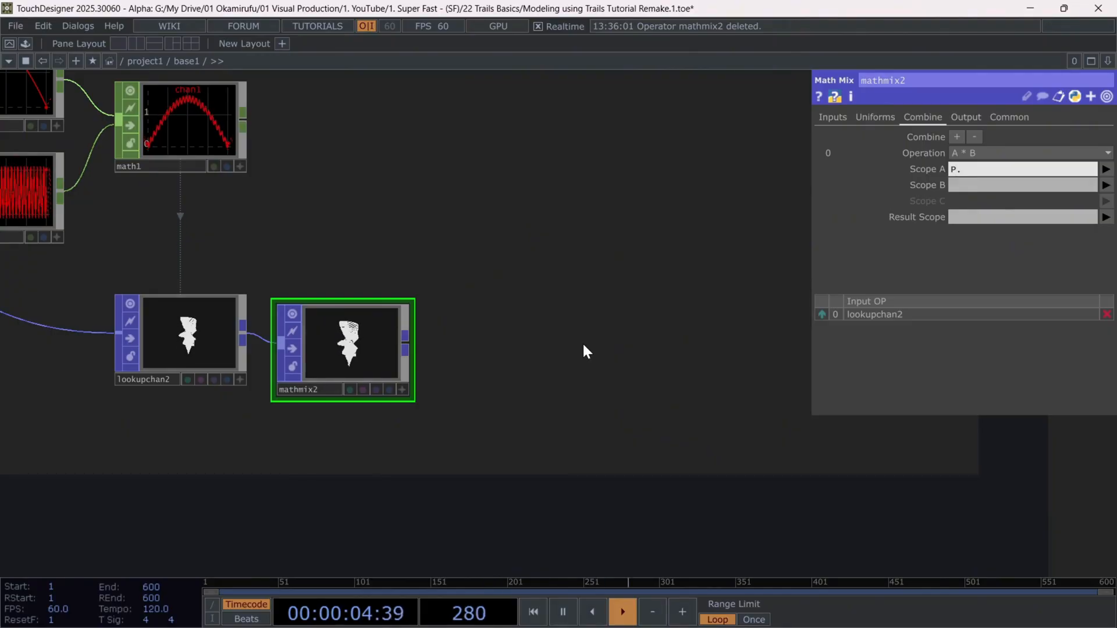
pyautogui.click(1107, 185)
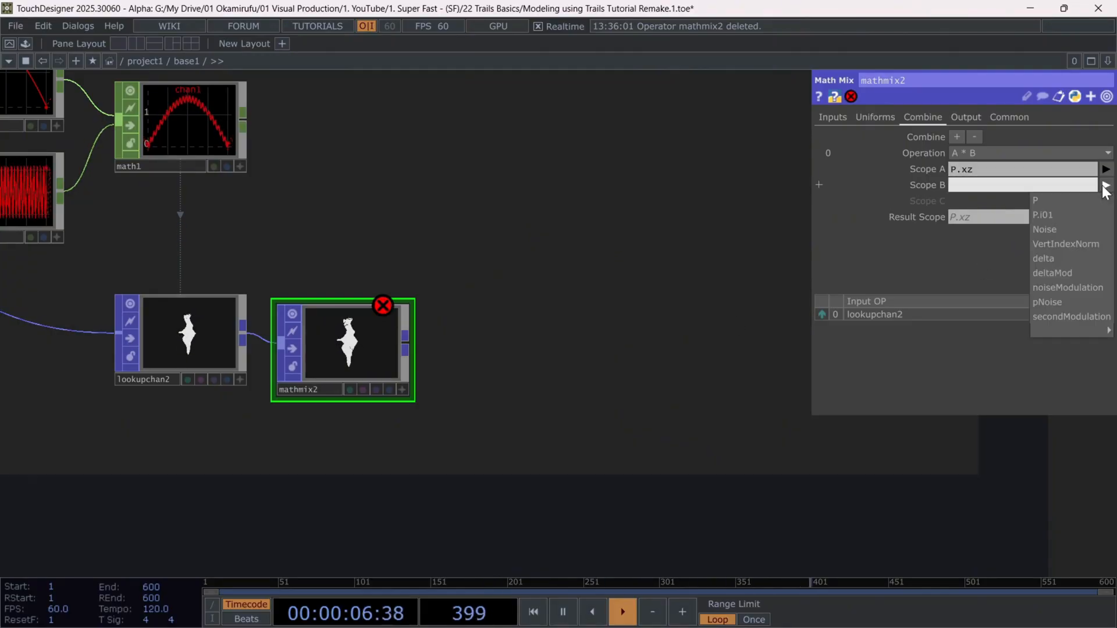
pyautogui.click(1070, 316)
pyautogui.write('nor')
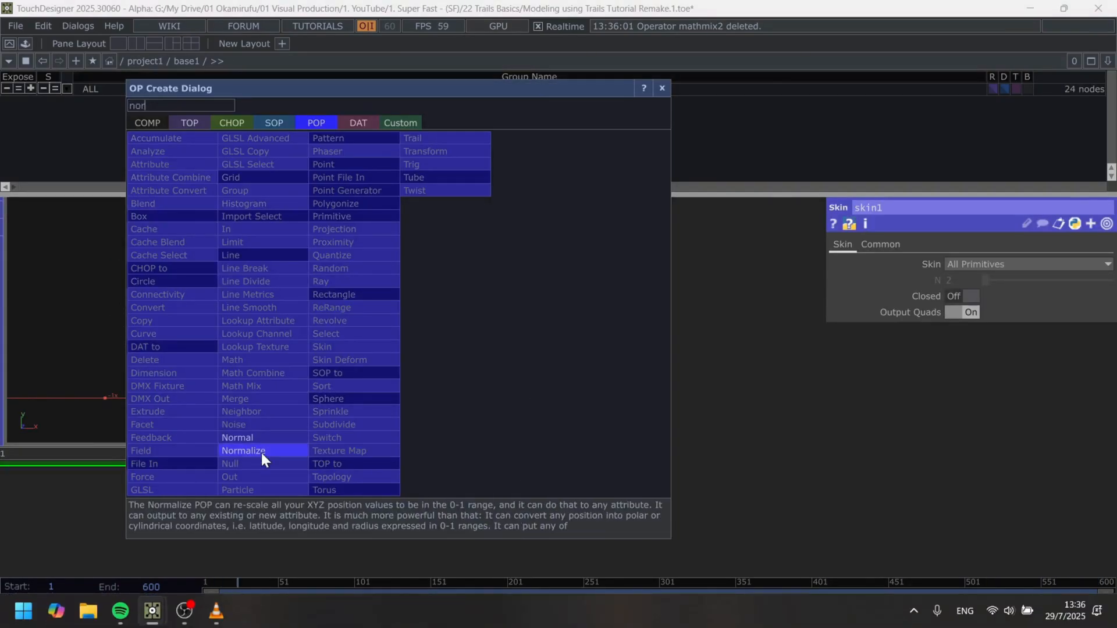
# Step: Place a Normal POP after skin1 to compute point normals for the ribbon
pyautogui.click(237, 438)
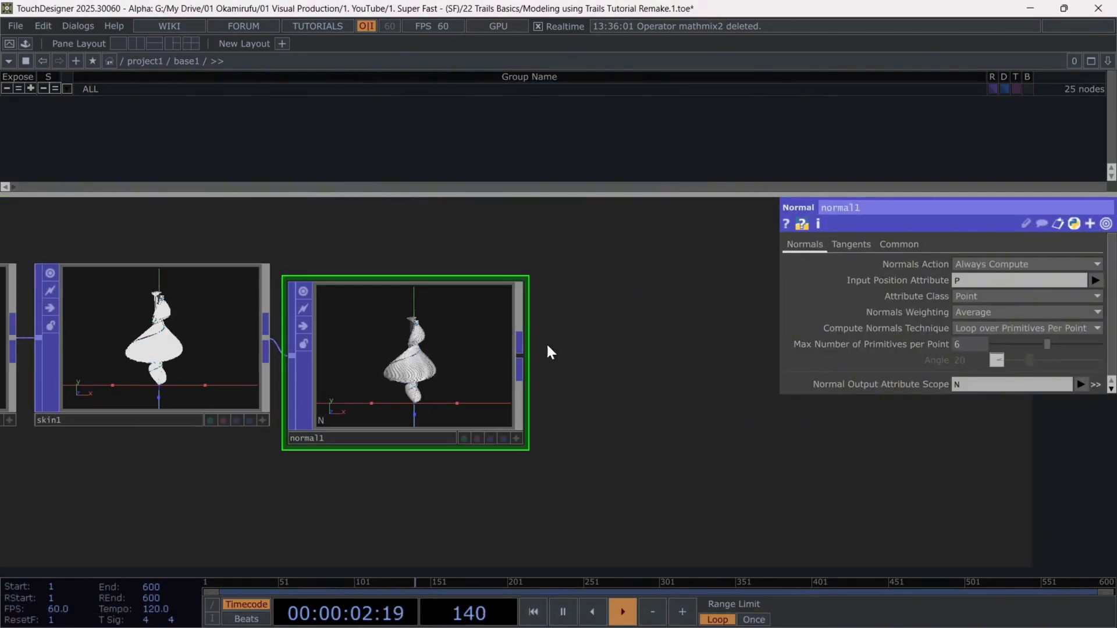